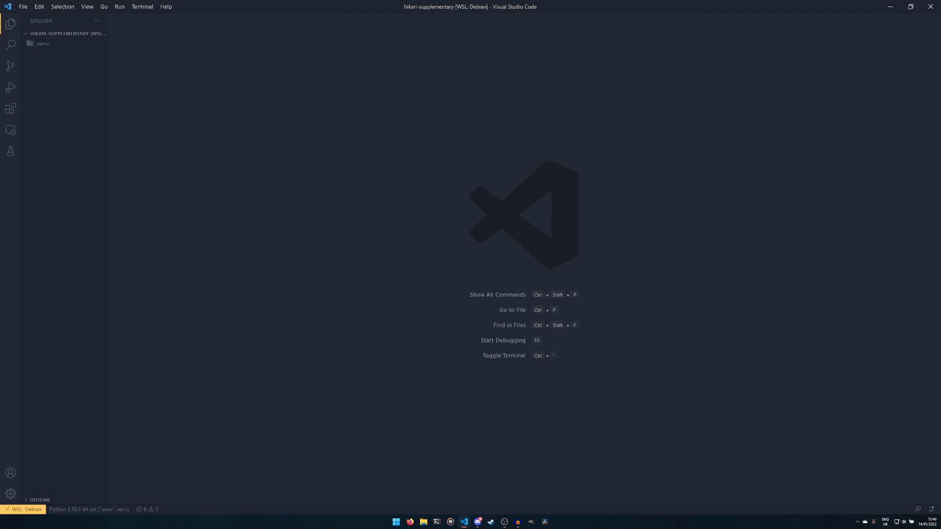
Run pip install "hikari[speedups]" hikari-lightbulb python-dotenv uvloop in the integrated terminal
type("pip ins")
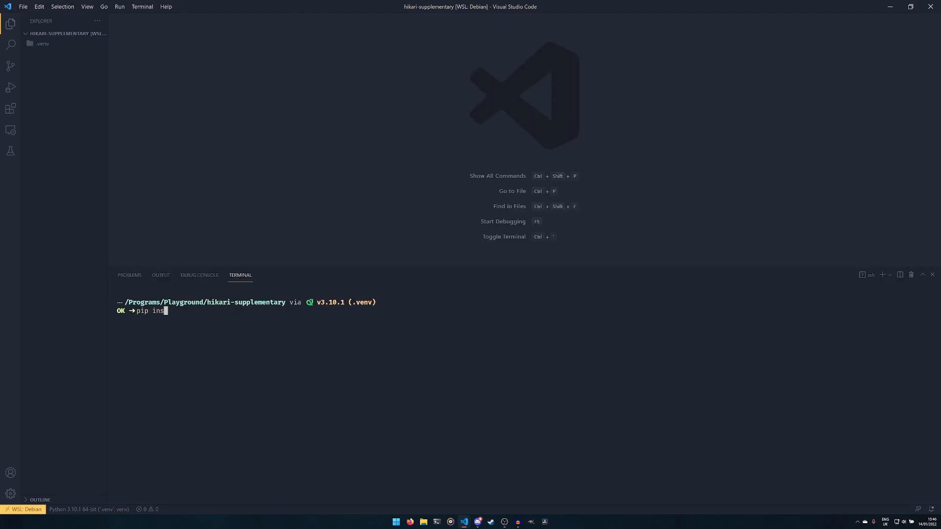
type("tall \"hikari[speed")
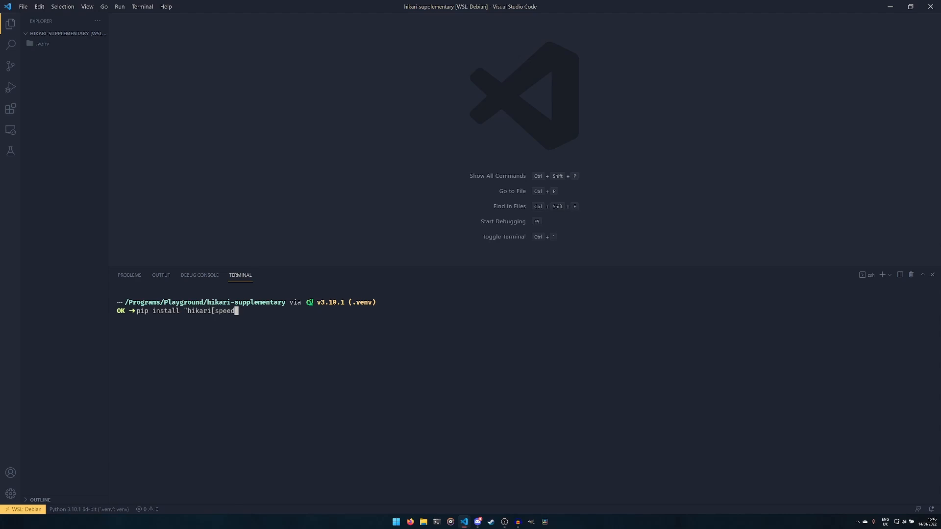
type("ups]\"")
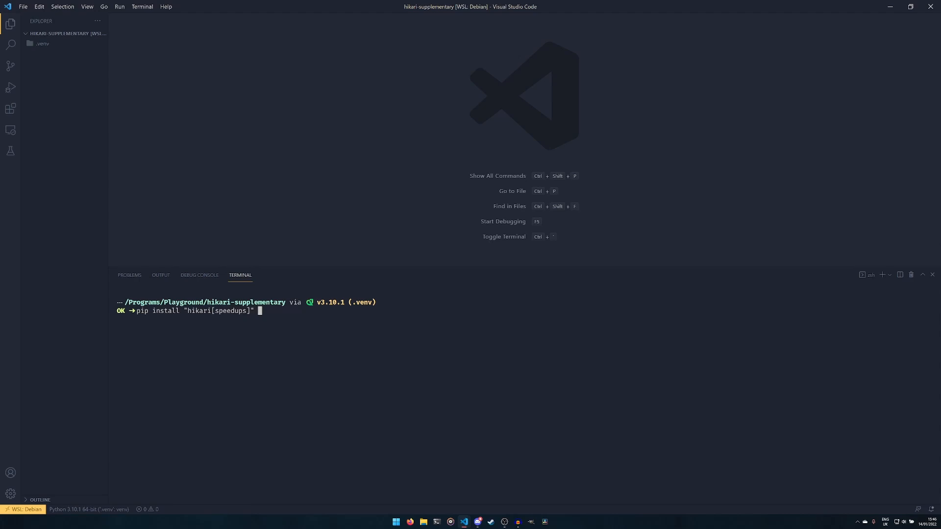
type("hikari-l")
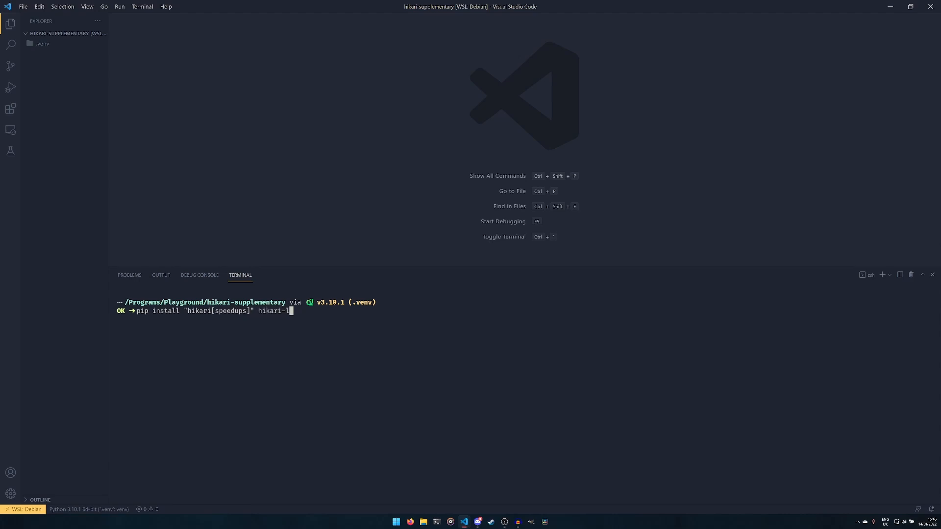
type("ightbulb")
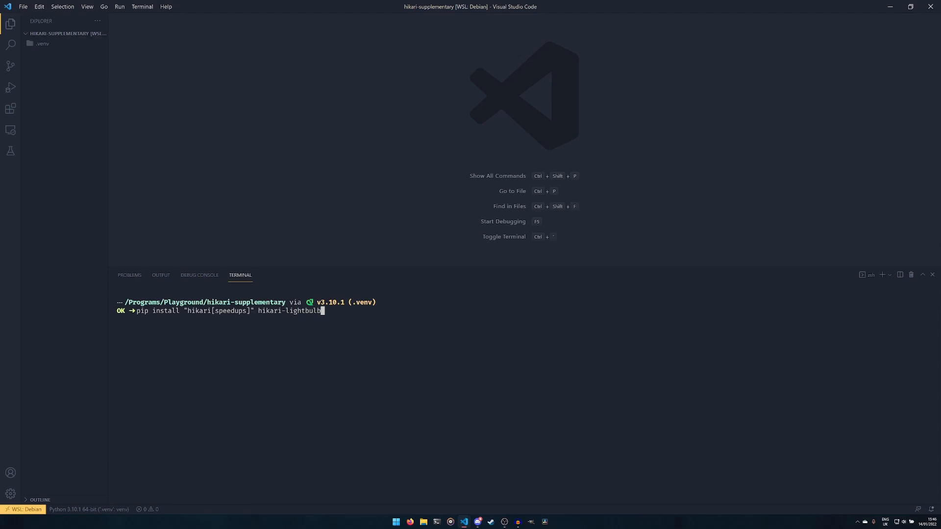
type("python-d")
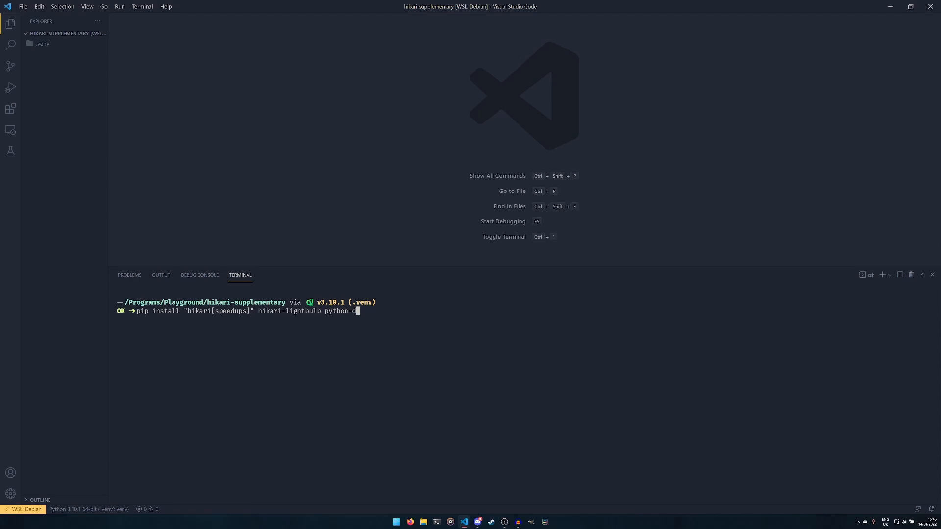
type("otenv")
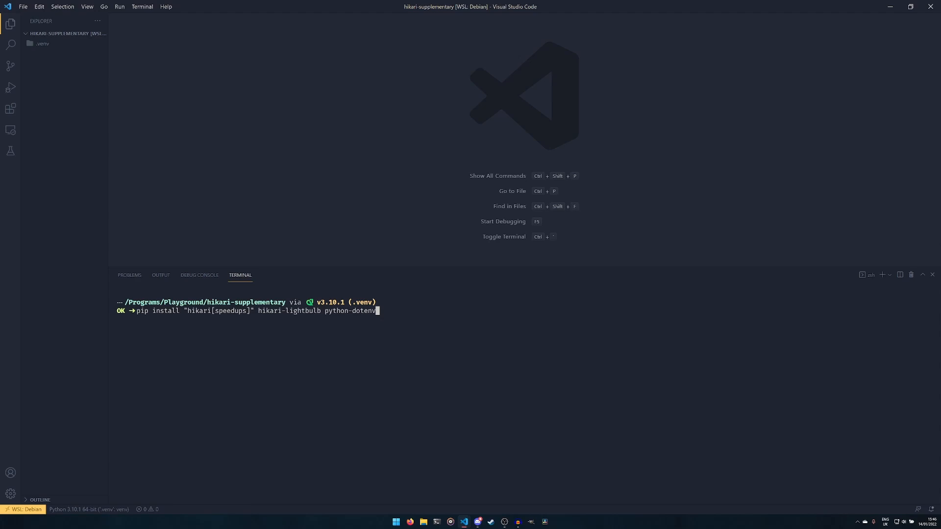
type("uvloop")
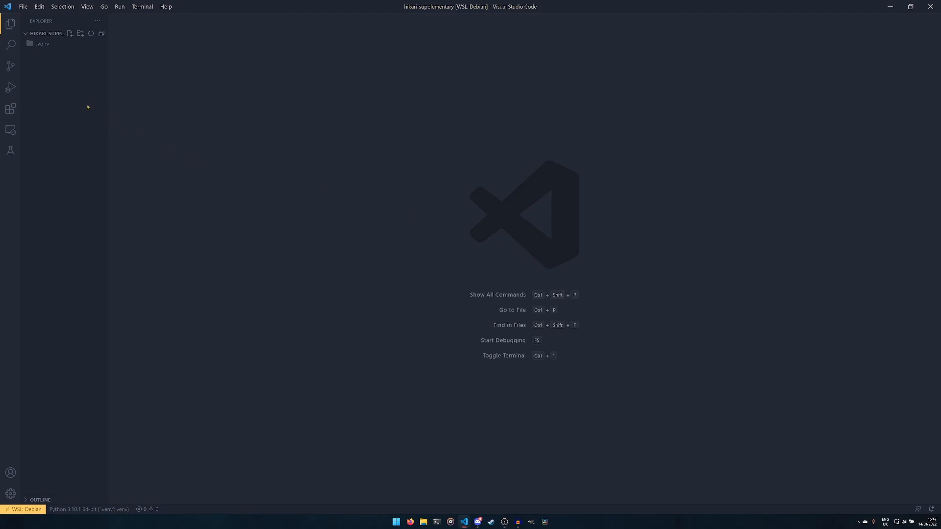
Create .env in the project root with the TOKEN and DEFAULT_GUILD_ID lines and save it
left_click(70, 34)
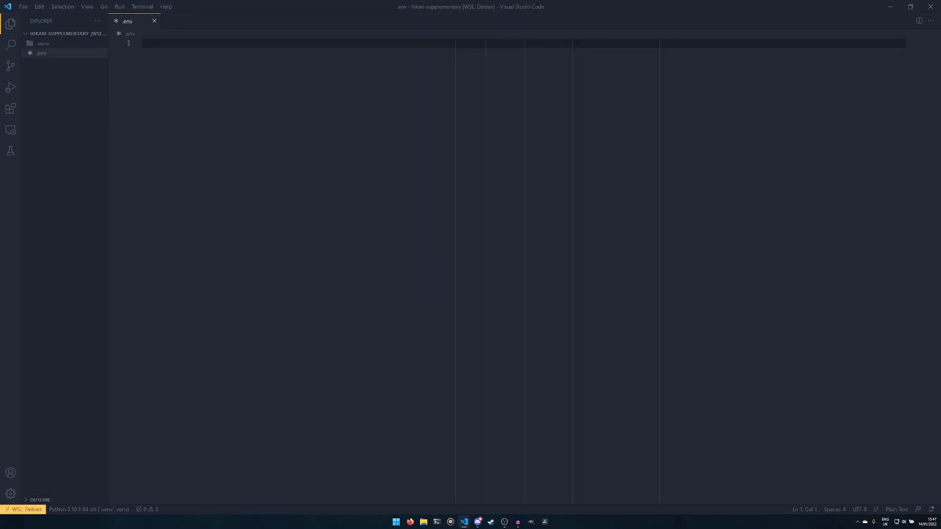
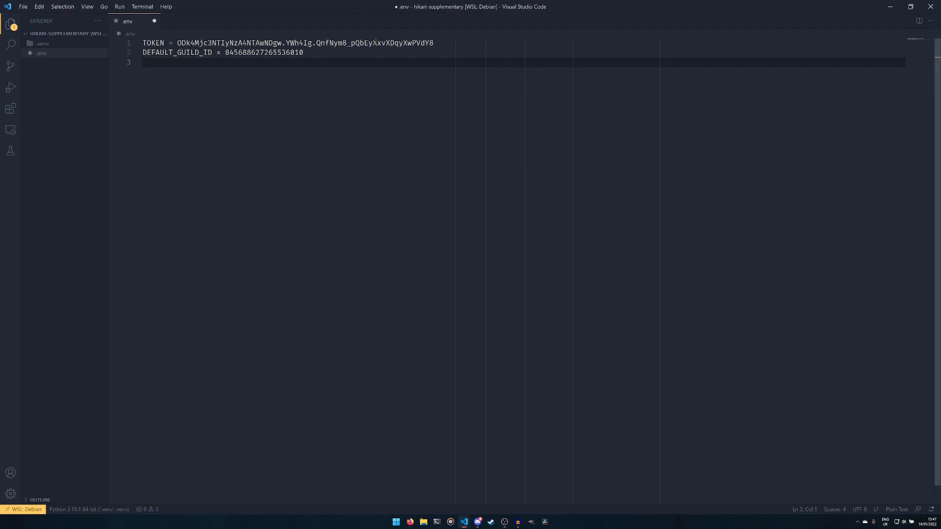
left_click_drag(265, 42, 435, 43)
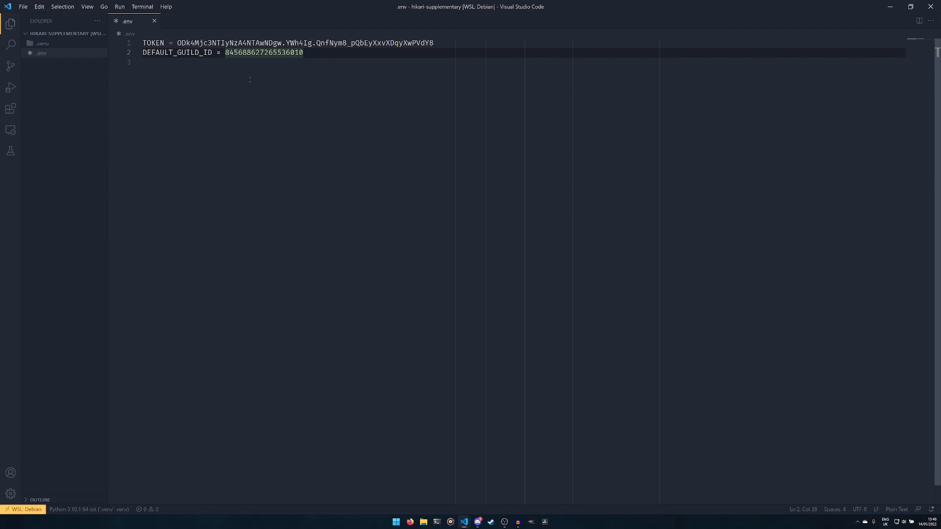
mouse_move(126, 21)
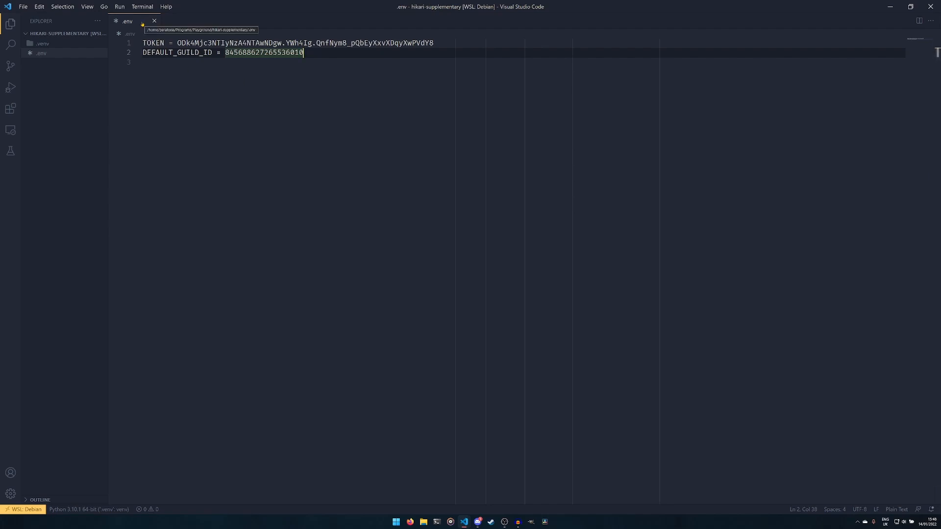
Close .env and create a testbot package folder in the project
left_click(155, 22)
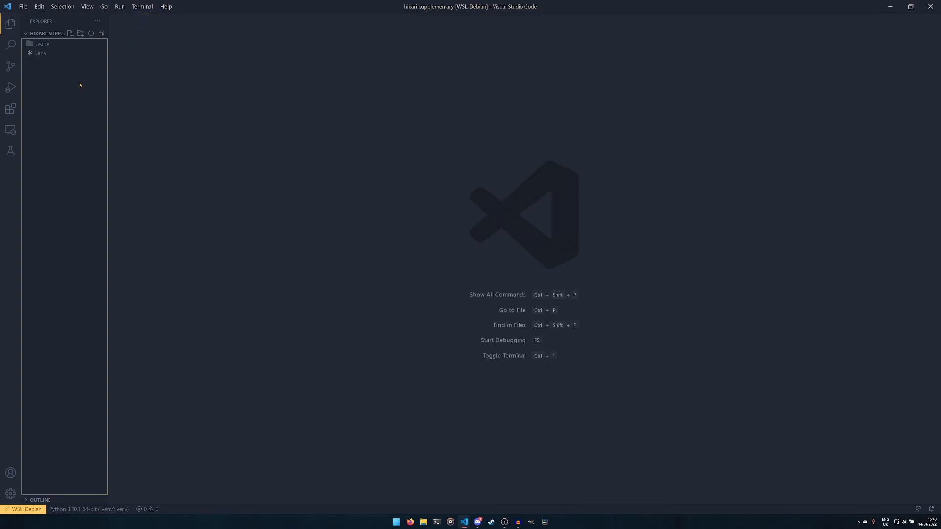
left_click(83, 32)
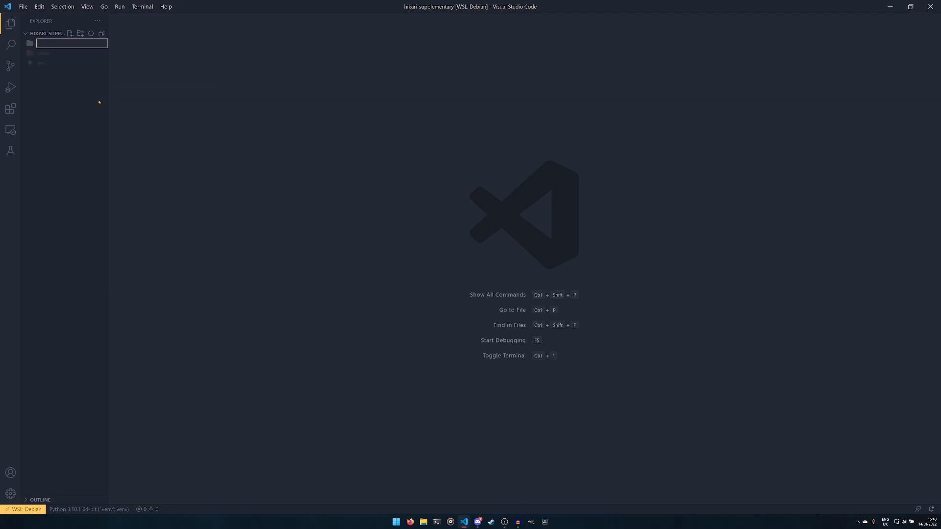
type("testbot")
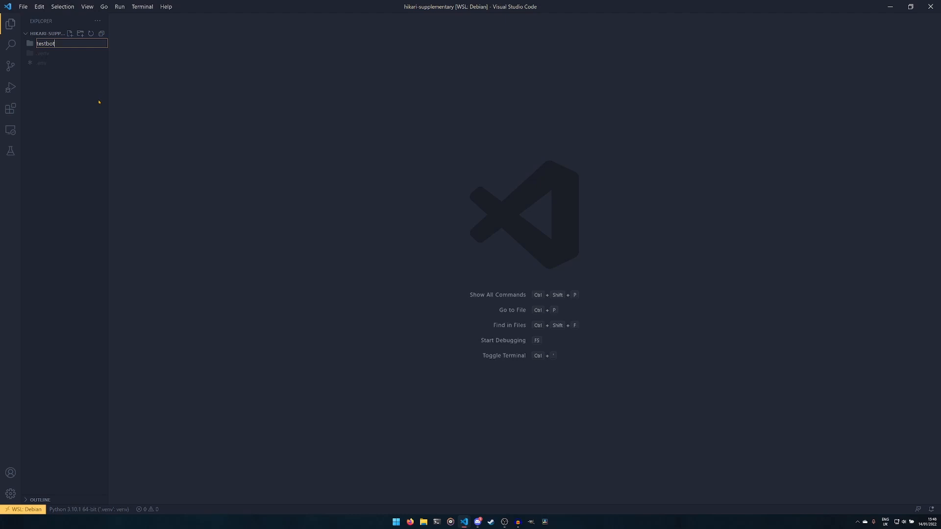
key("Enter")
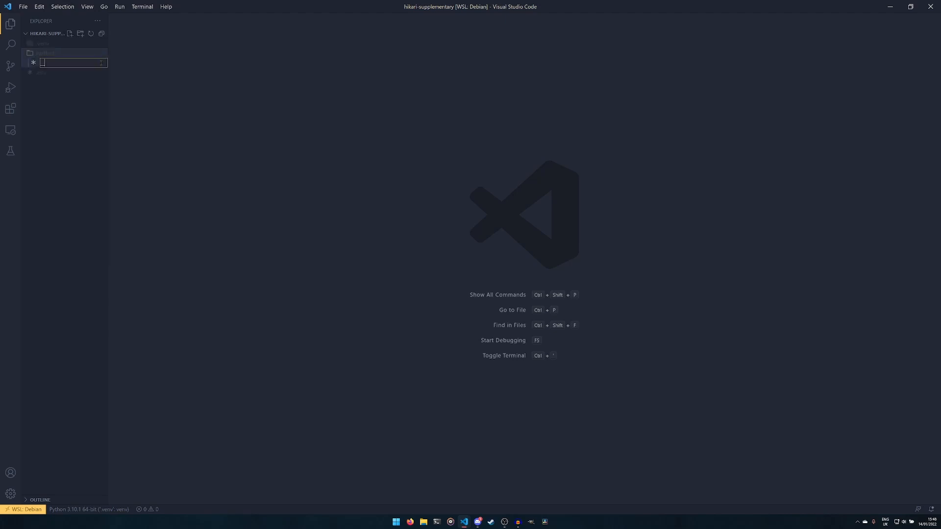
Add testbot/__init__.py that imports dotenv and calls dotenv.load_dotenv()
type("__init__.py")
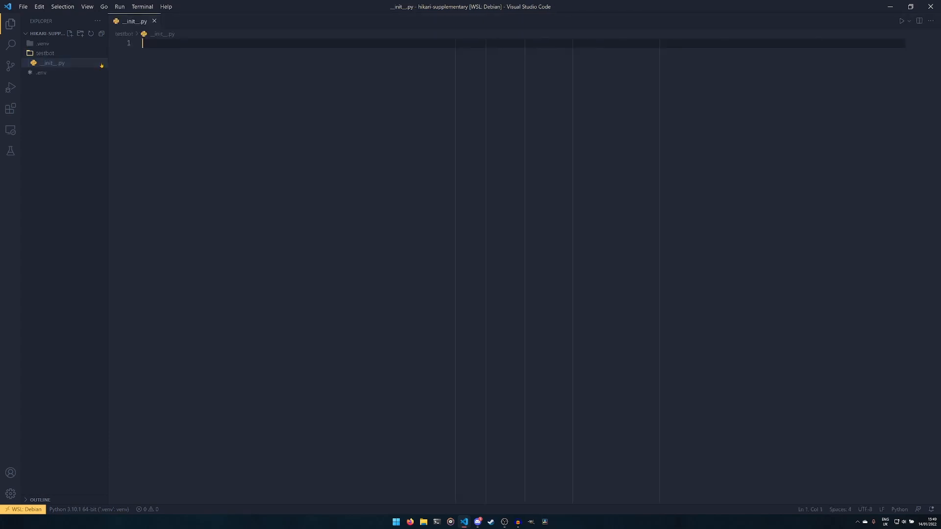
type("import dotenv")
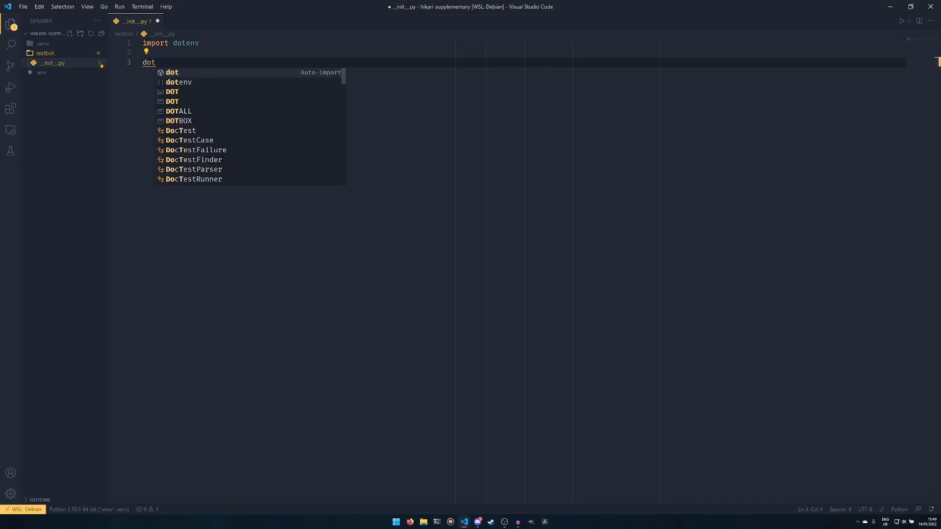
type("env.load_dotenv()")
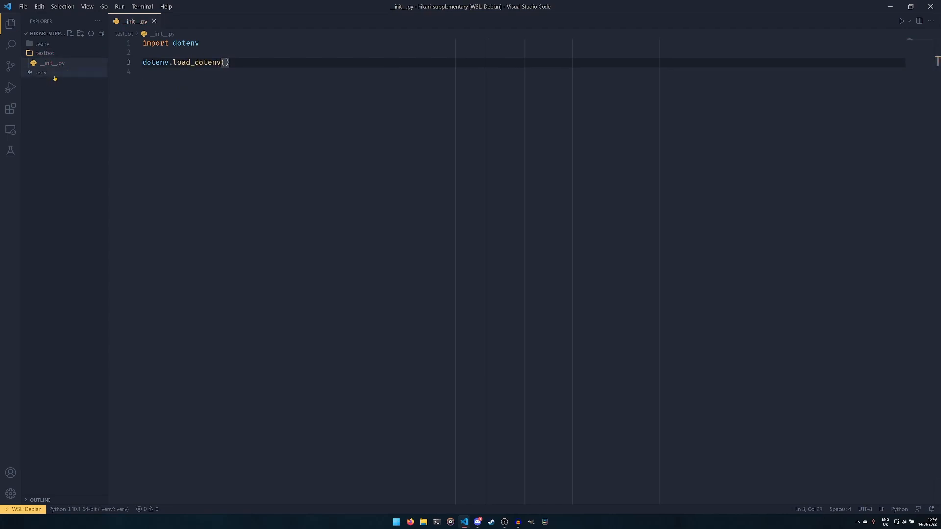
left_click(154, 21)
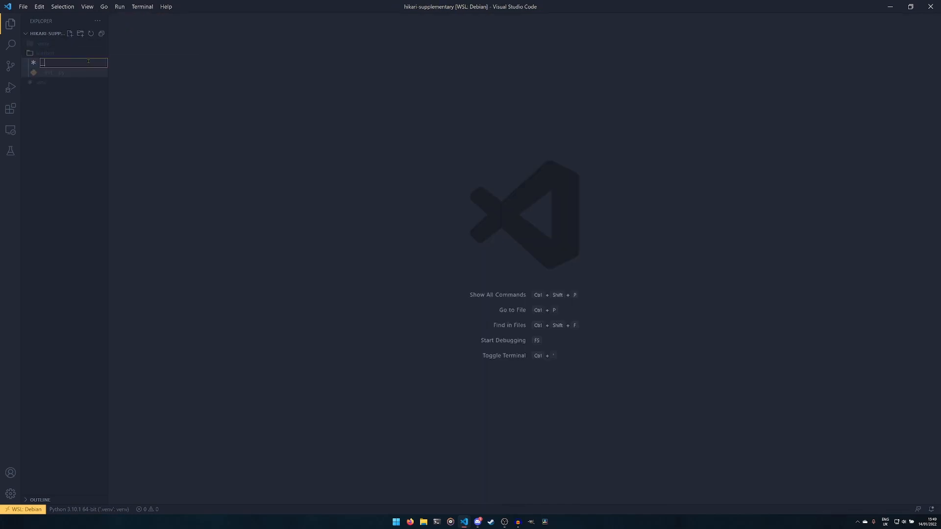
Create testbot/__main__.py importing bot and calling bot.run() under an if __name__ == "__main__" guard
type("__main__.py")
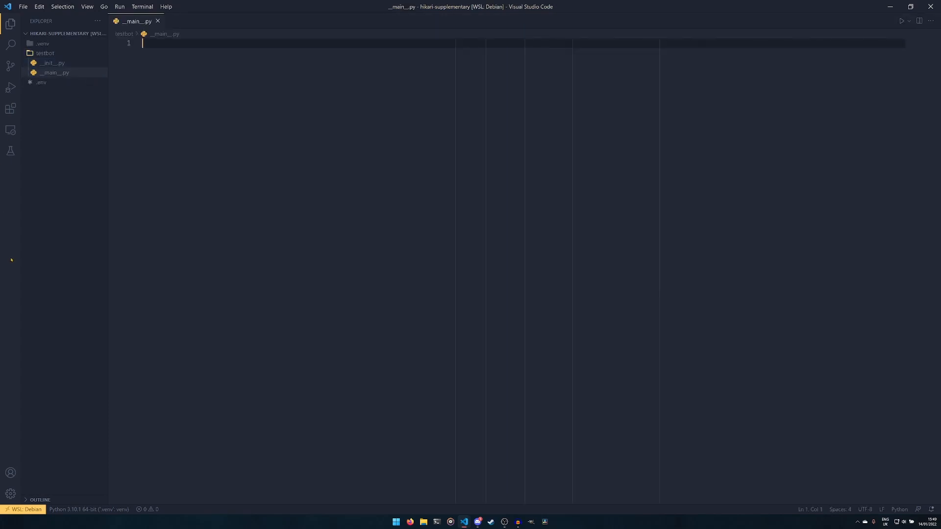
type("from testb")
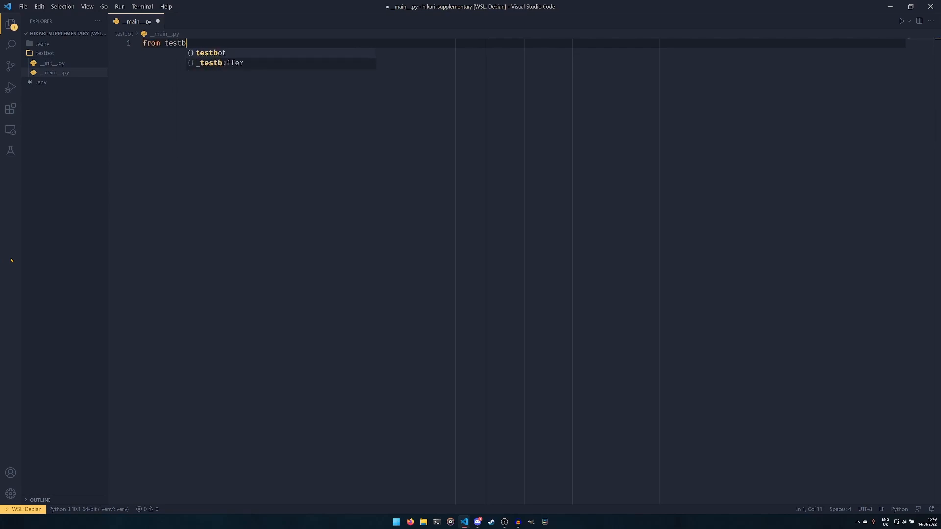
type("ot import bot")
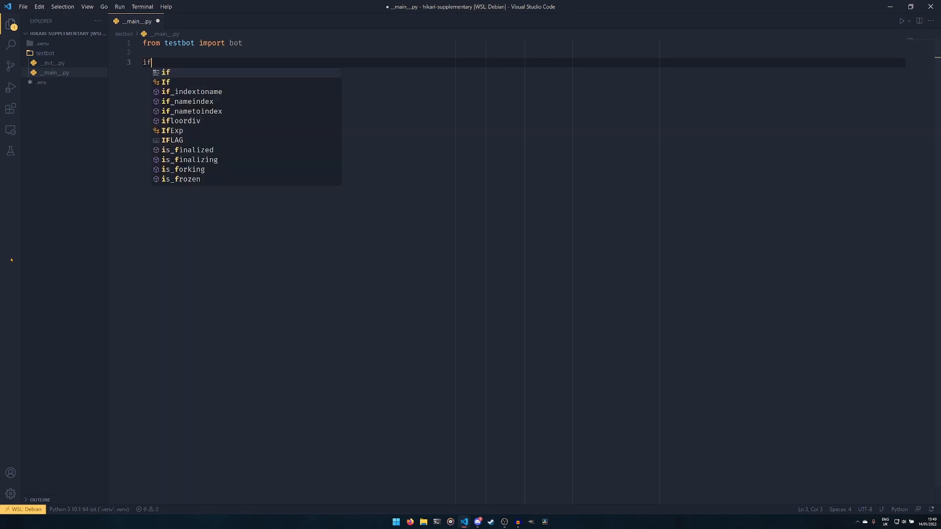
type("__name__ == __")
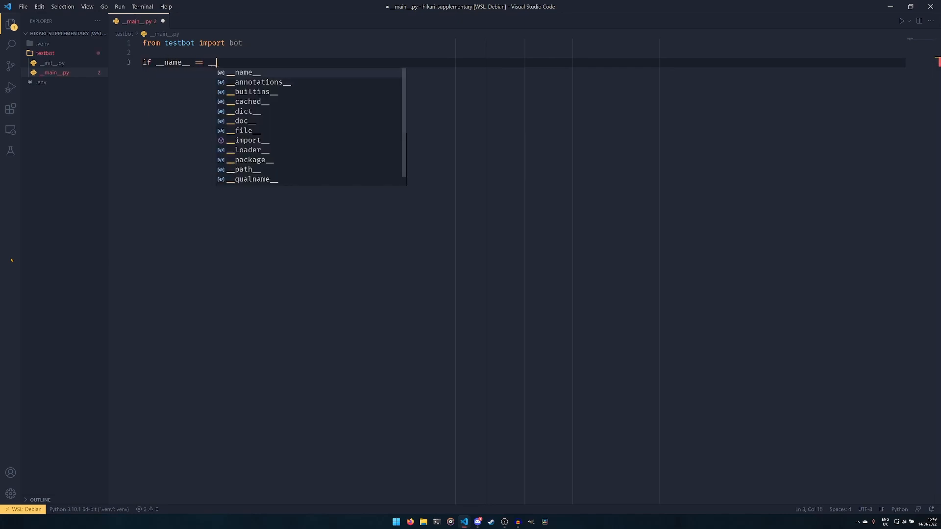
type("\"__main__\":")
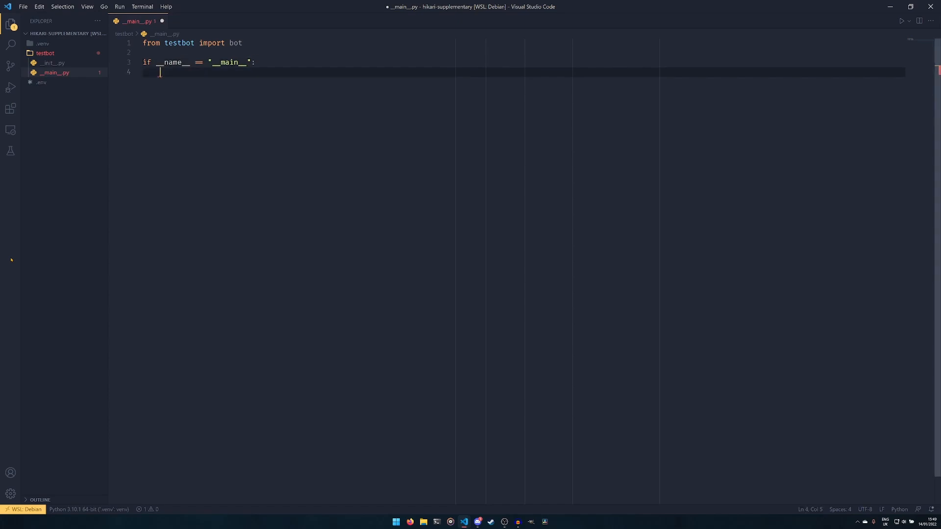
type("bot.r")
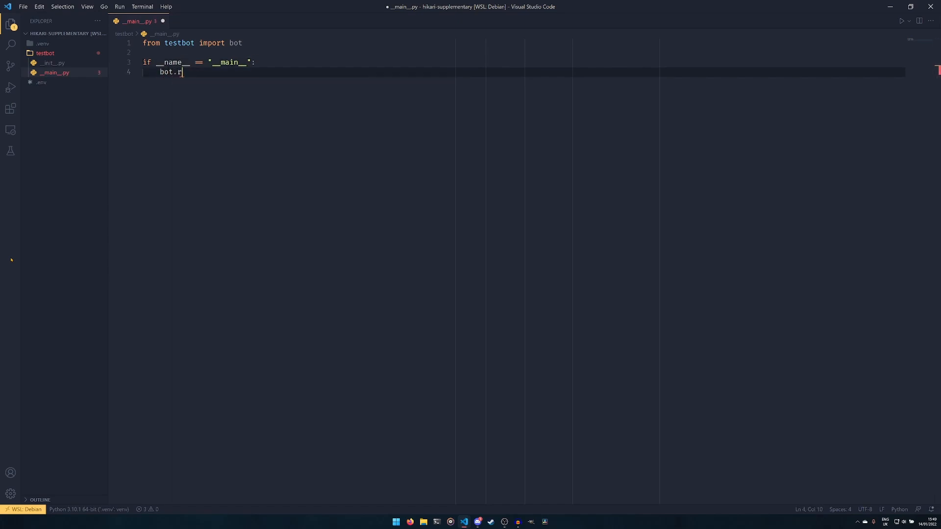
type("un()")
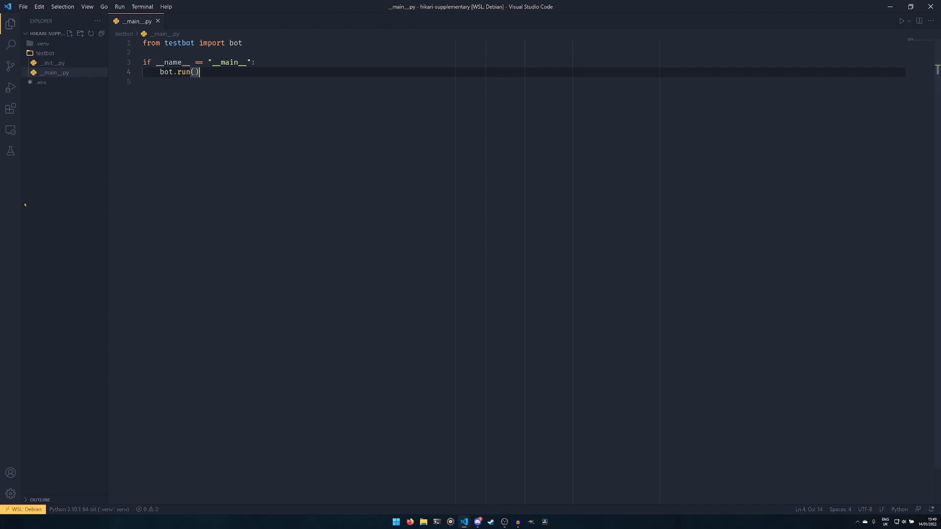
mouse_move(235, 44)
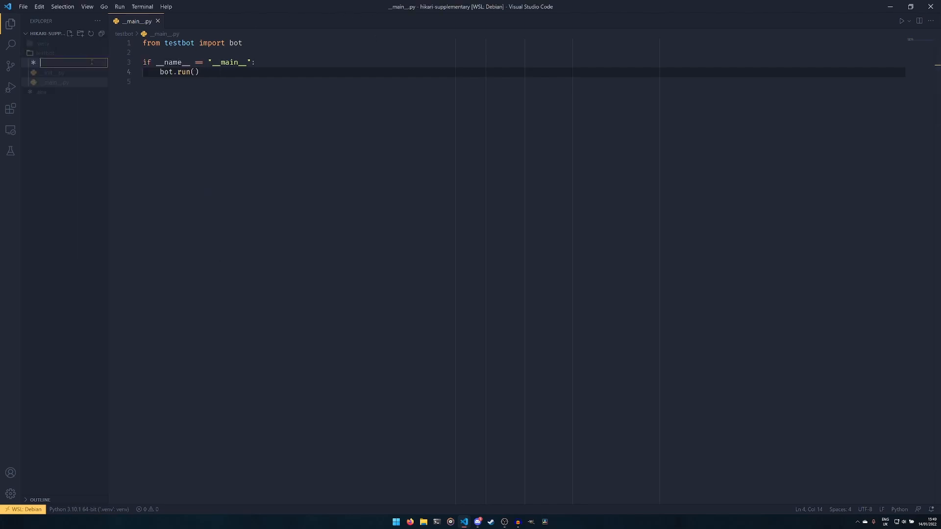
In bot.py import os, hikari and lightbulb and start a lightbulb.BotApp with os.environ["TOKEN"]
type("bot.")
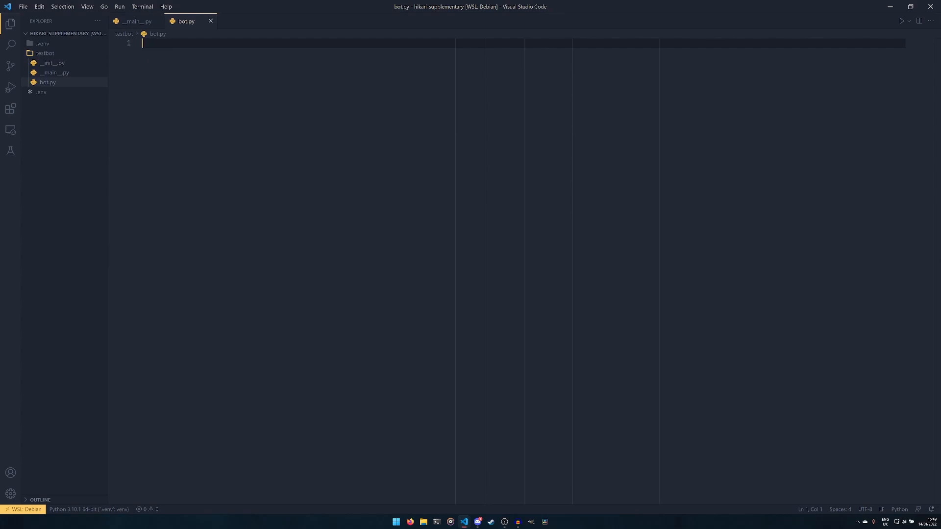
type("import os")
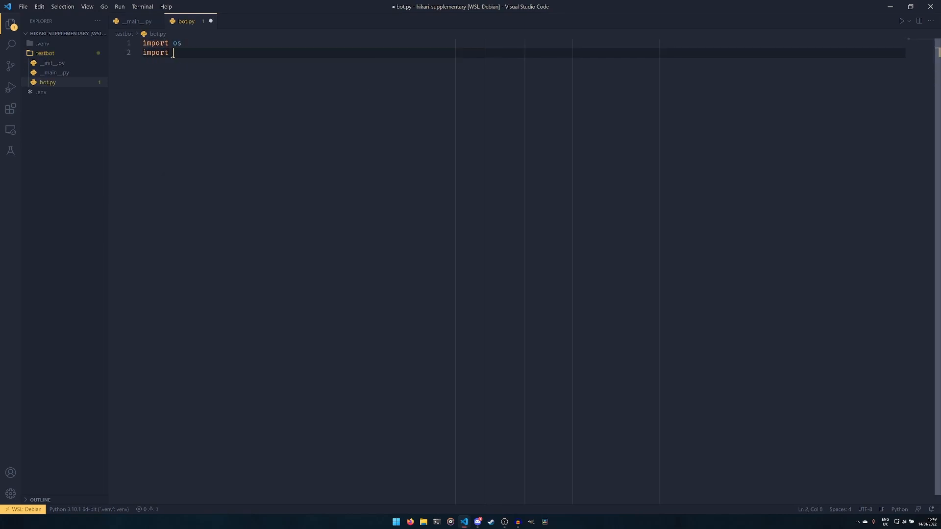
type("hikari")
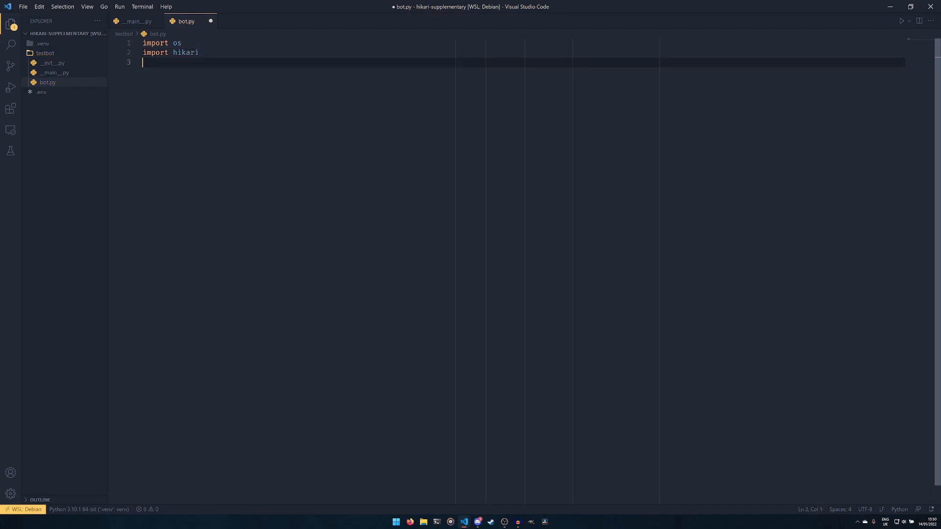
type("import lightbulb")
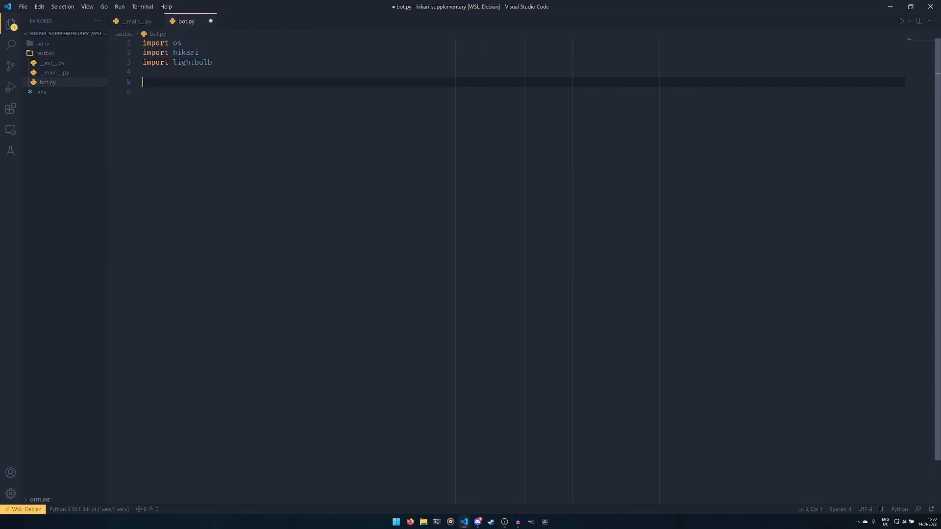
type("bot = loh")
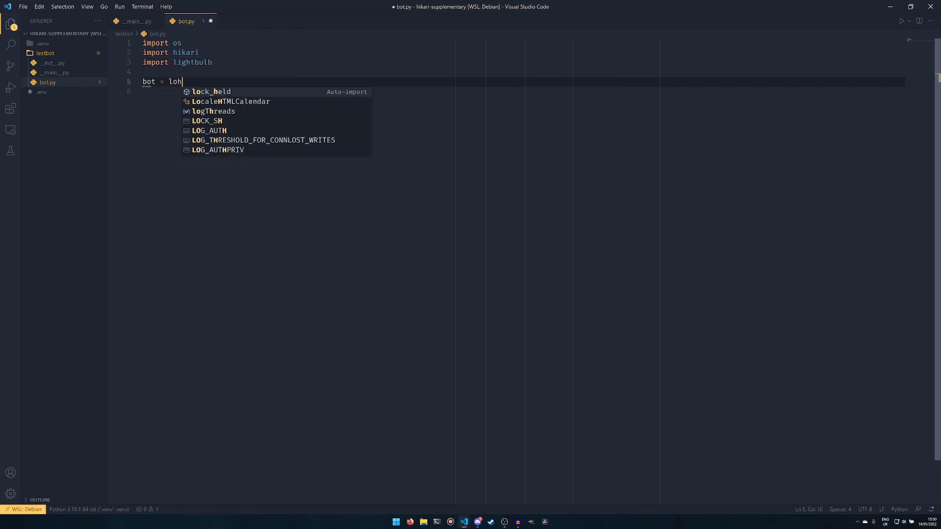
type("lightbulb.BO")
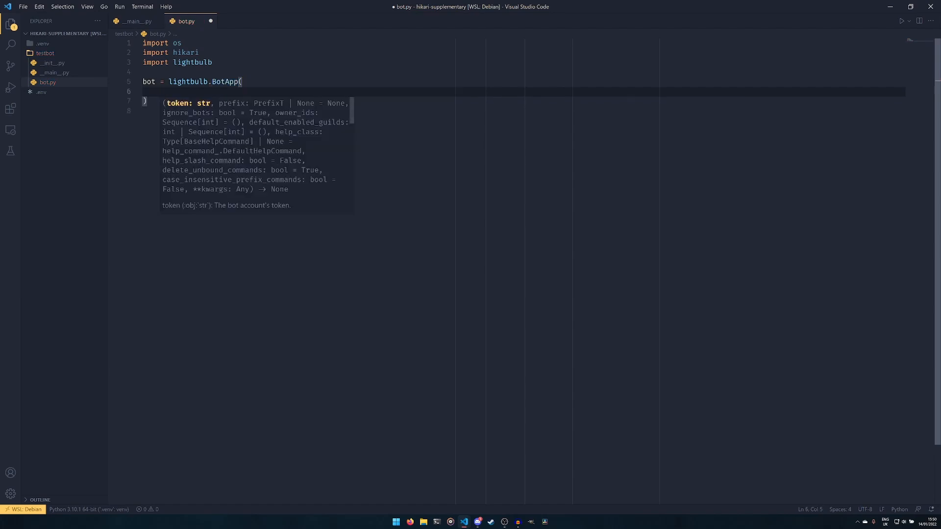
type("os.")
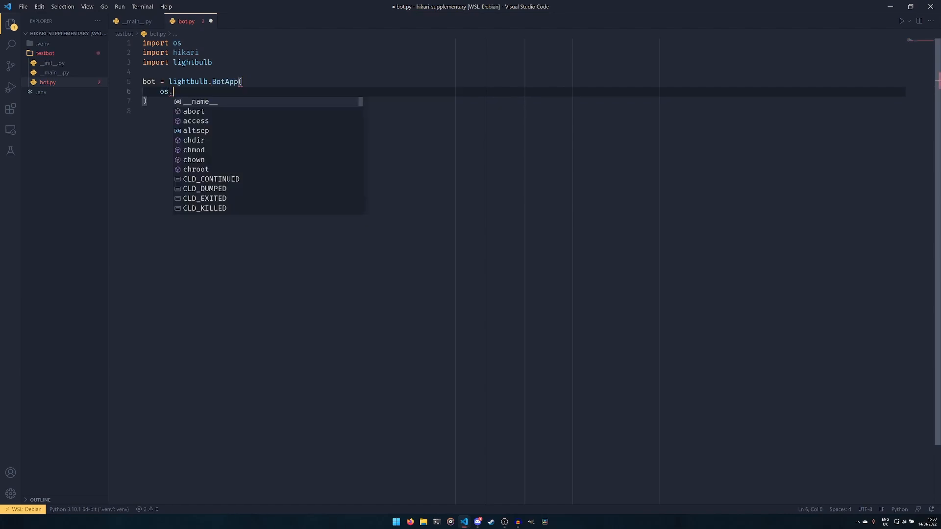
type("environ[\"TOKEN\"")
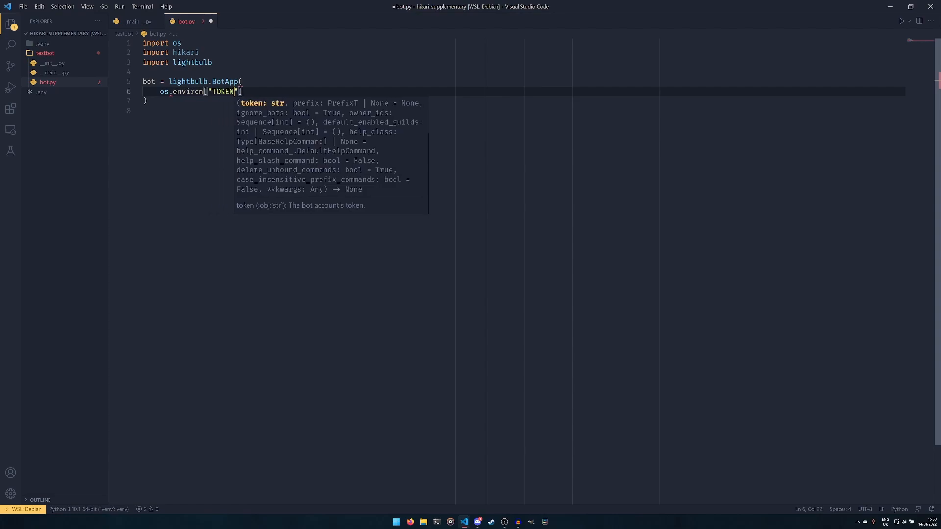
key("Ctrl+s")
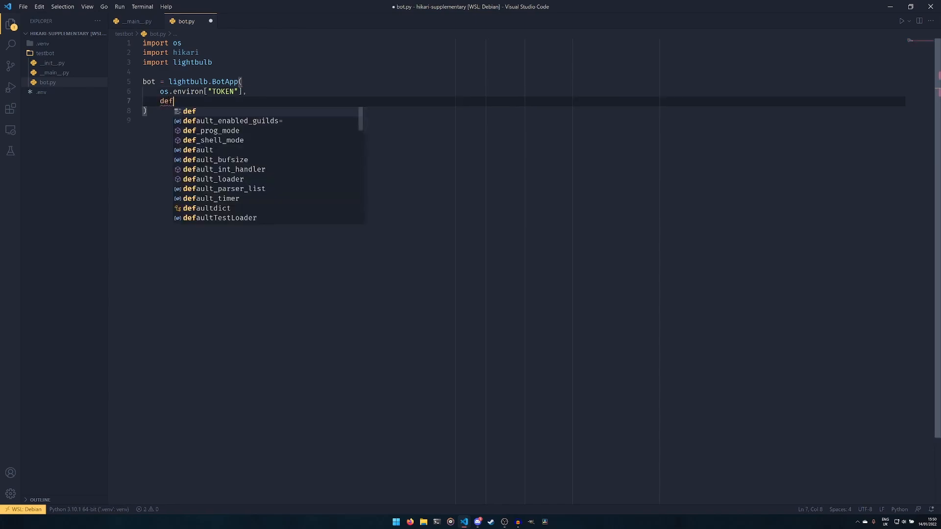
Add default_enabled_guilds from DEFAULT_GUILD_ID, help_slash_command and intents=hikari.Intents.ALL to the BotApp
left_click(231, 121)
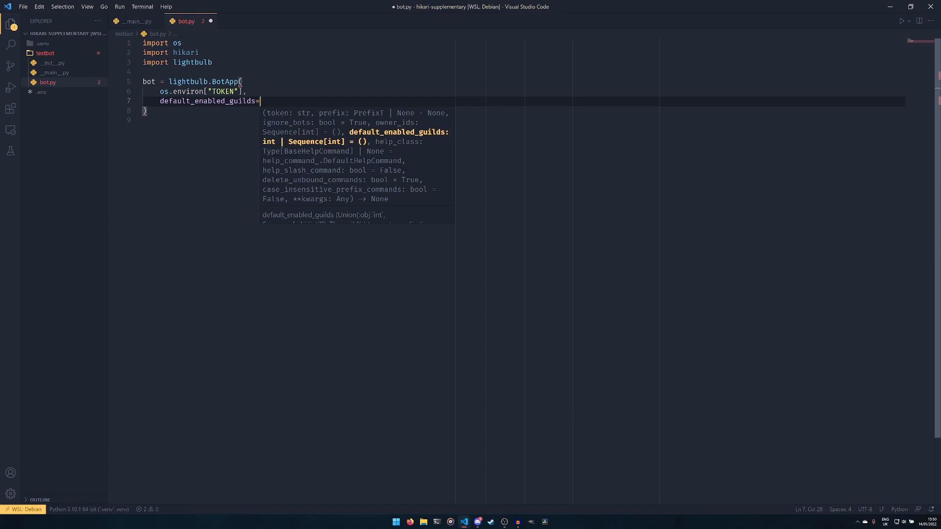
type("int")
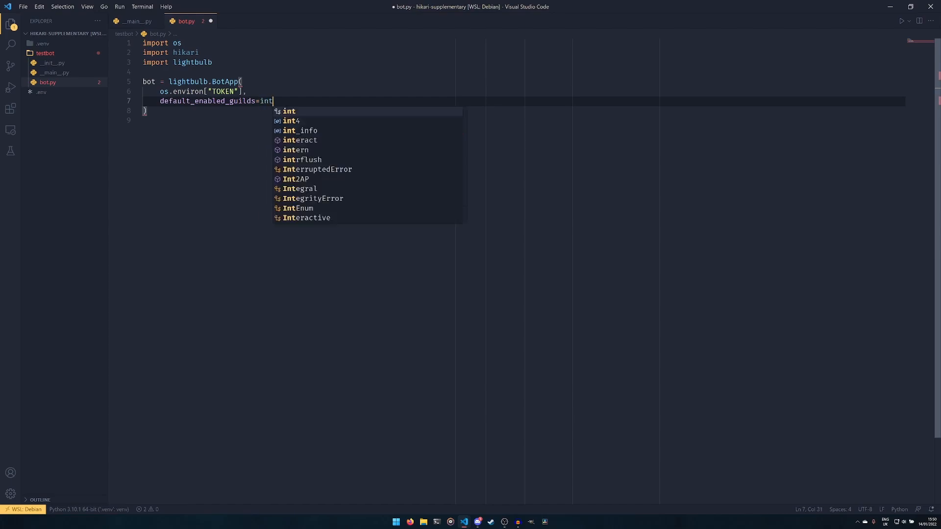
type("(os.environ[\"DEF")
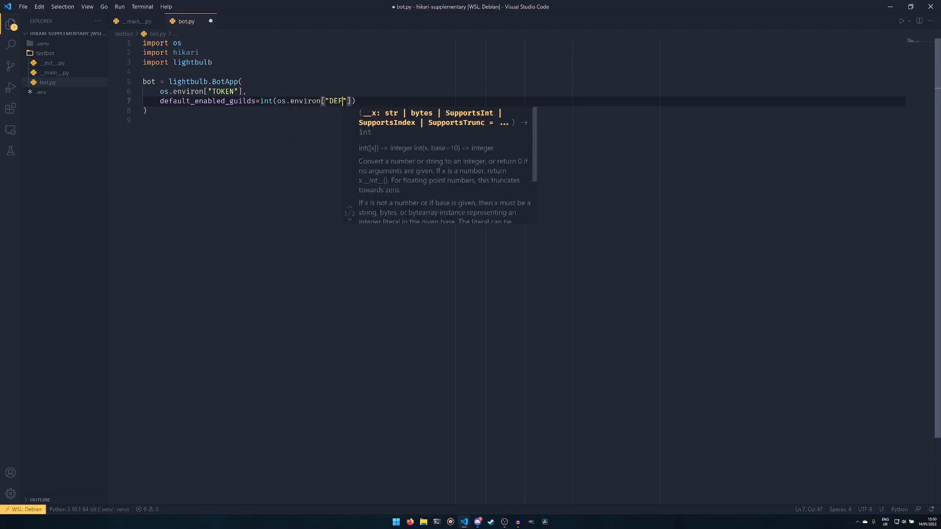
type("AULT_GUID")
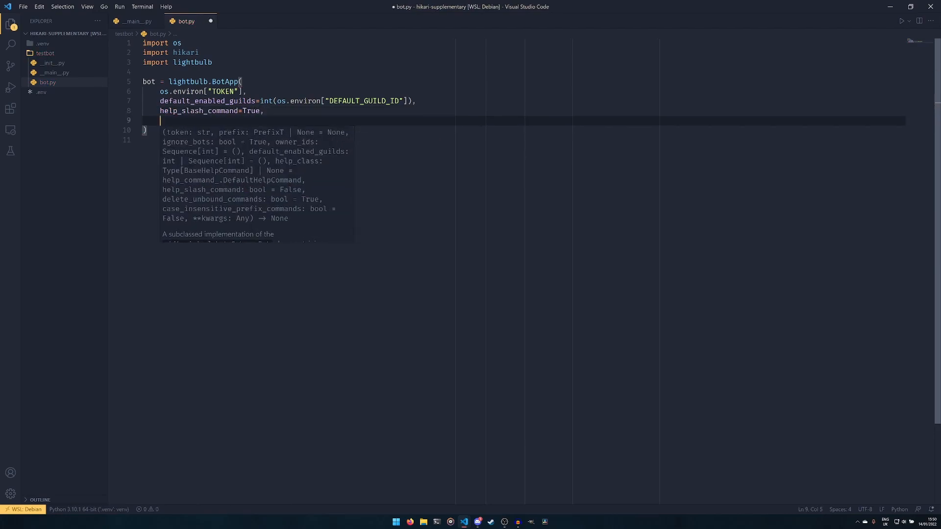
type("inter")
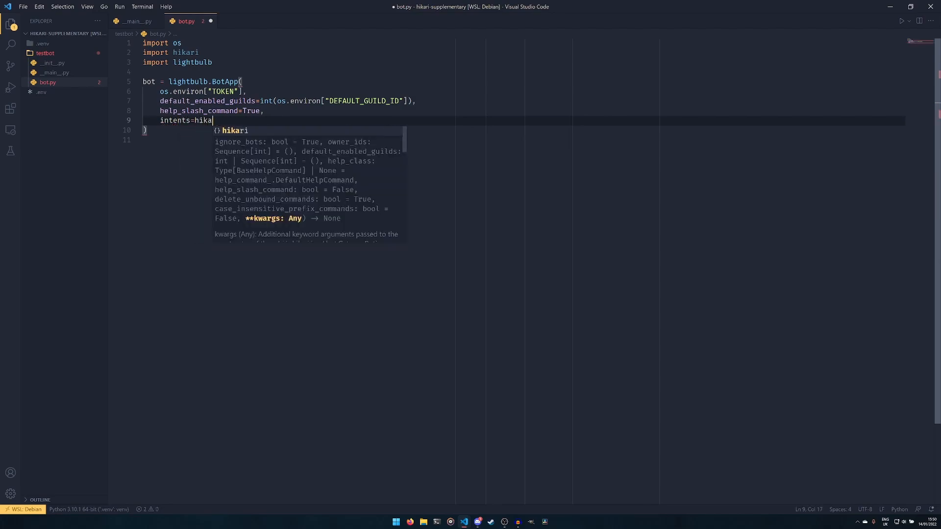
type(".Int")
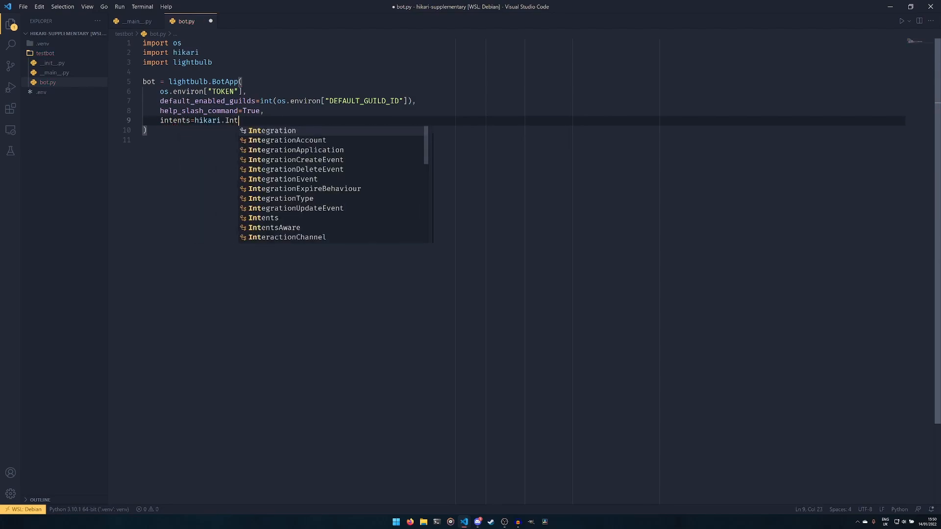
type("ents.ALL,")
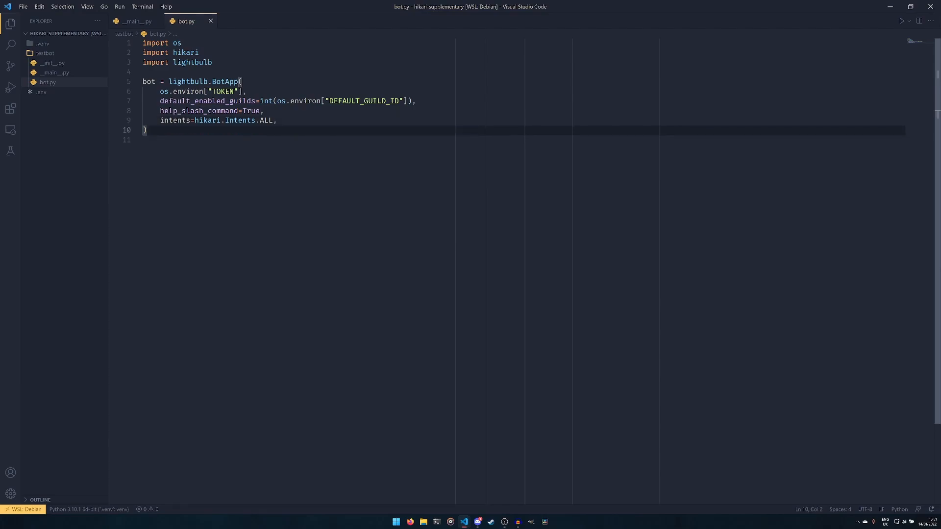
type("def run(")
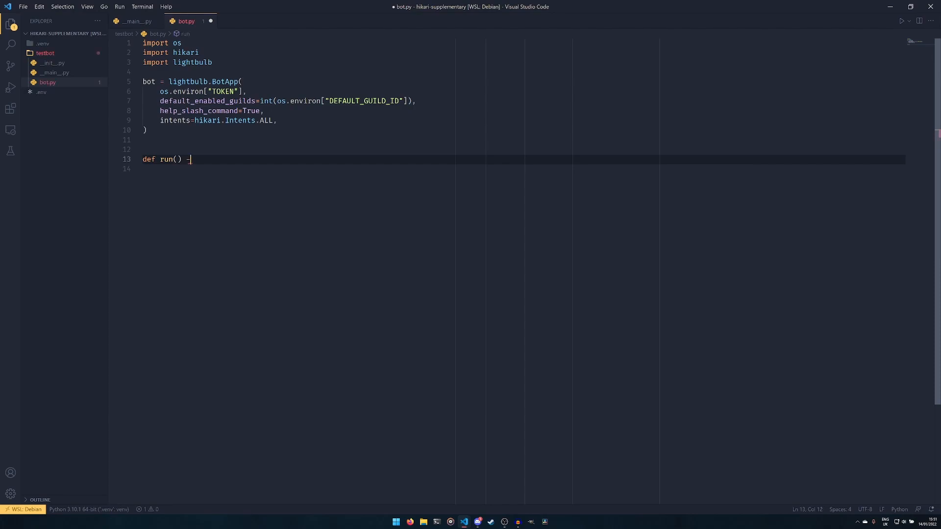
Write run() -> None that imports and installs uvloop when os.name != "nt", then calls bot.run()
type("-> None:")
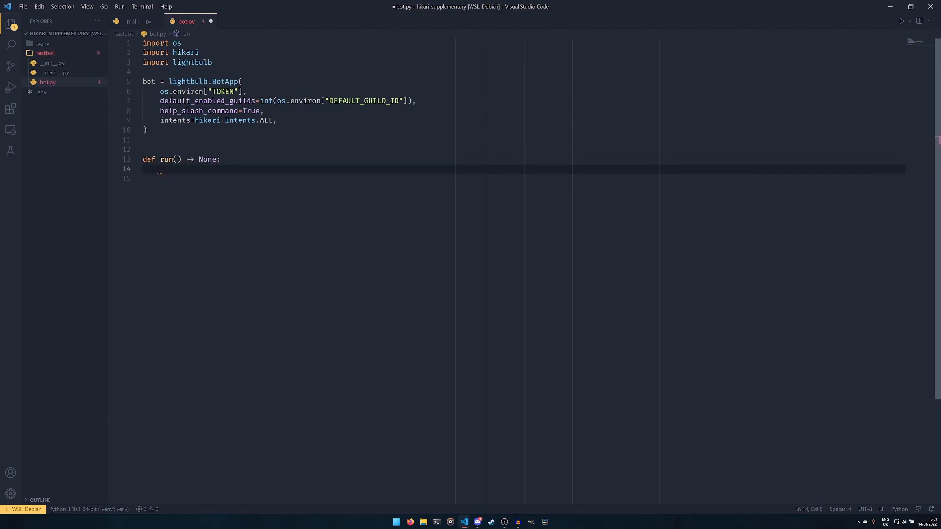
type("if os.")
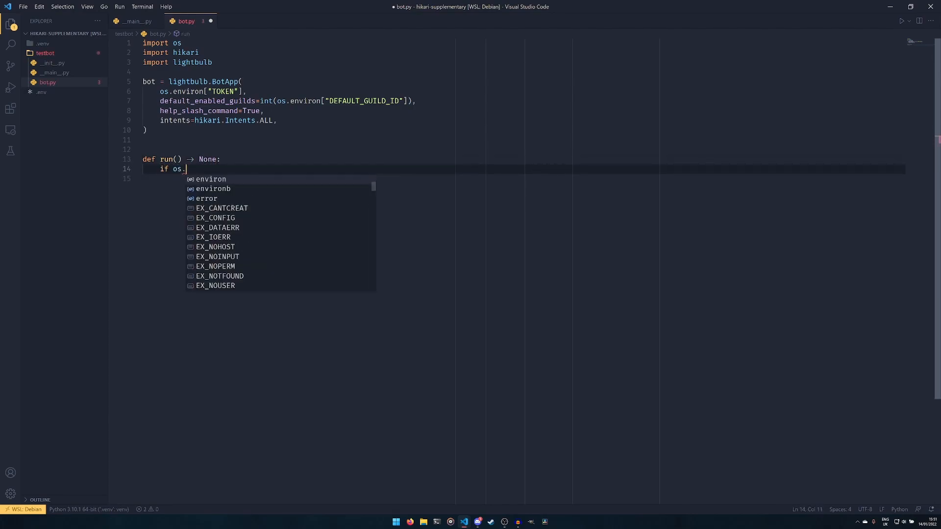
type("name != \"nt\"")
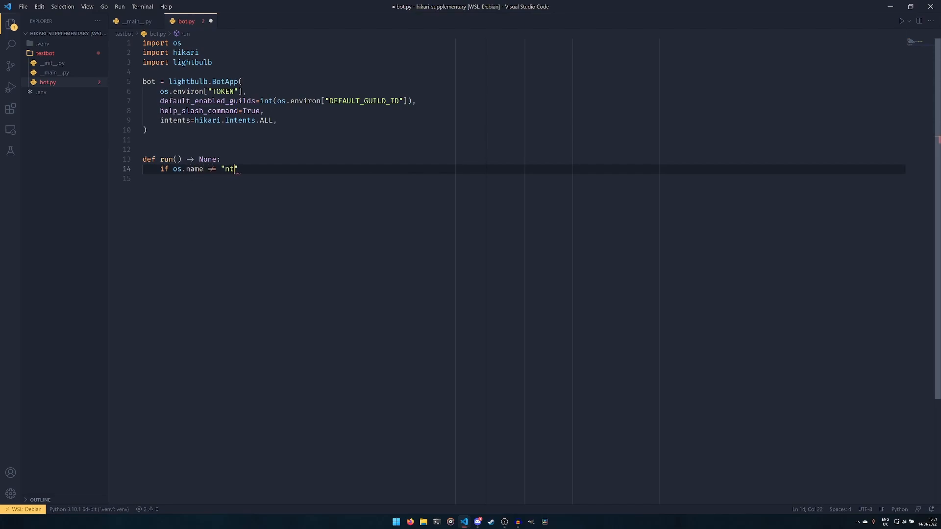
type(":")
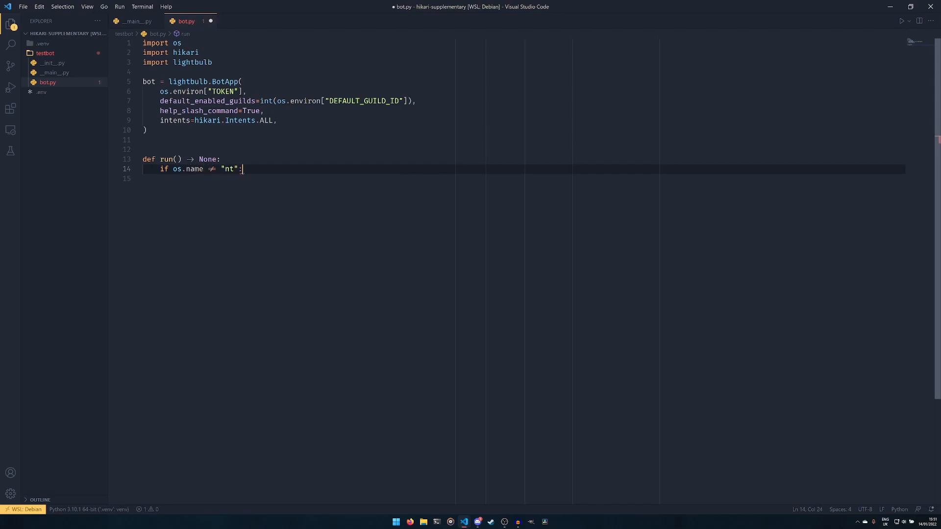
key("Enter")
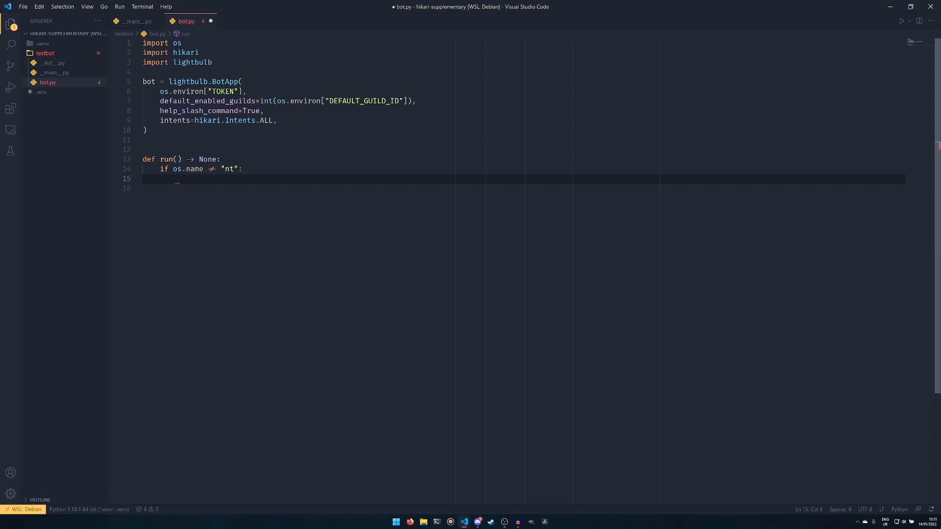
type("import")
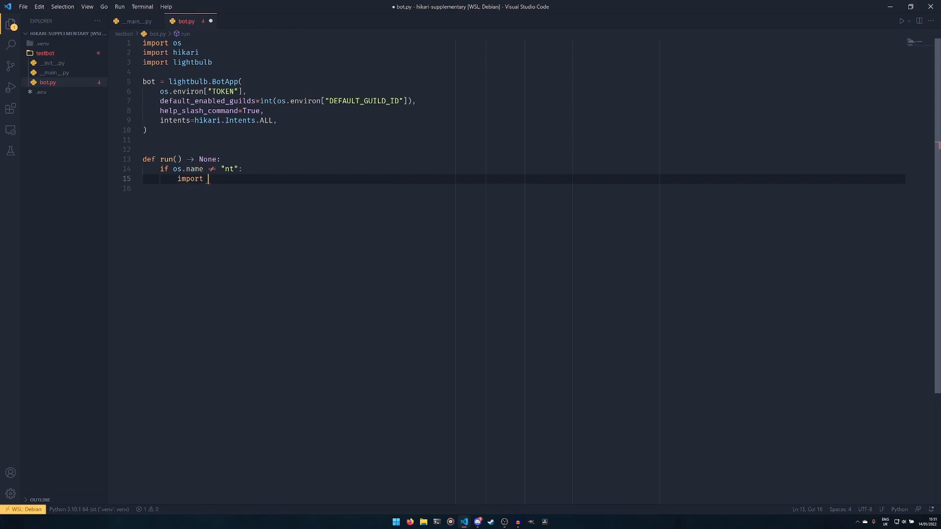
type("uvloop")
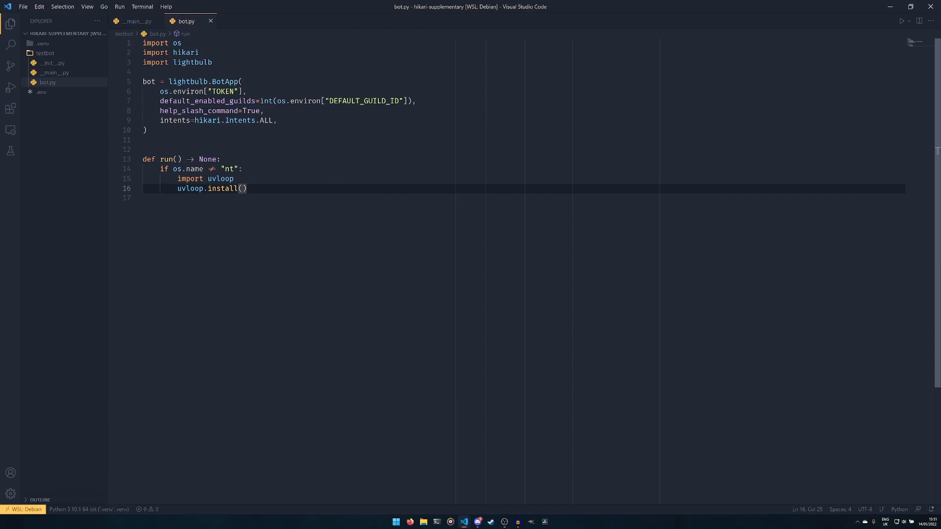
key("Enter")
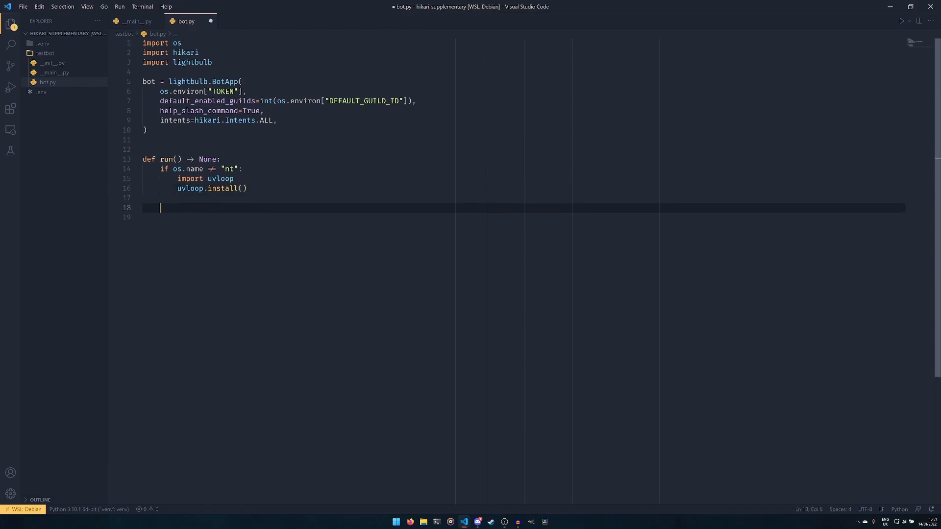
type("bot.run()")
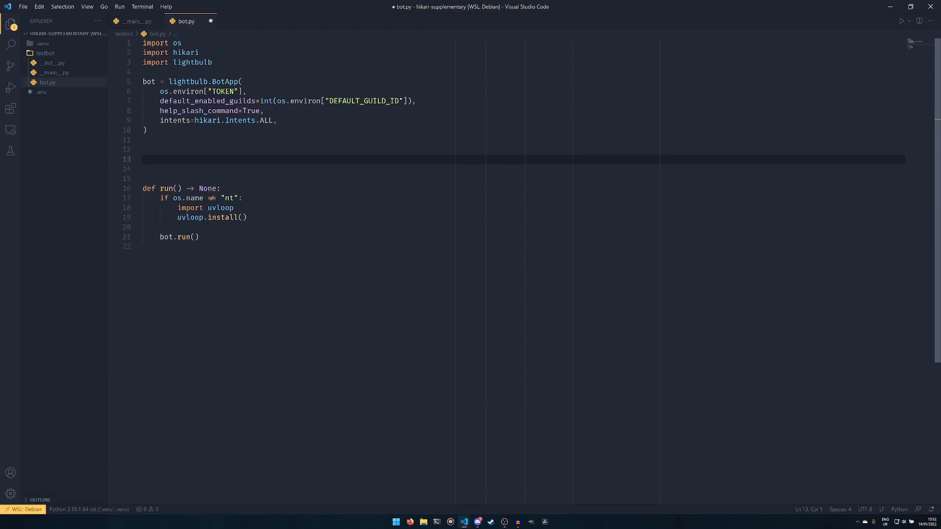
type("bot.command(")
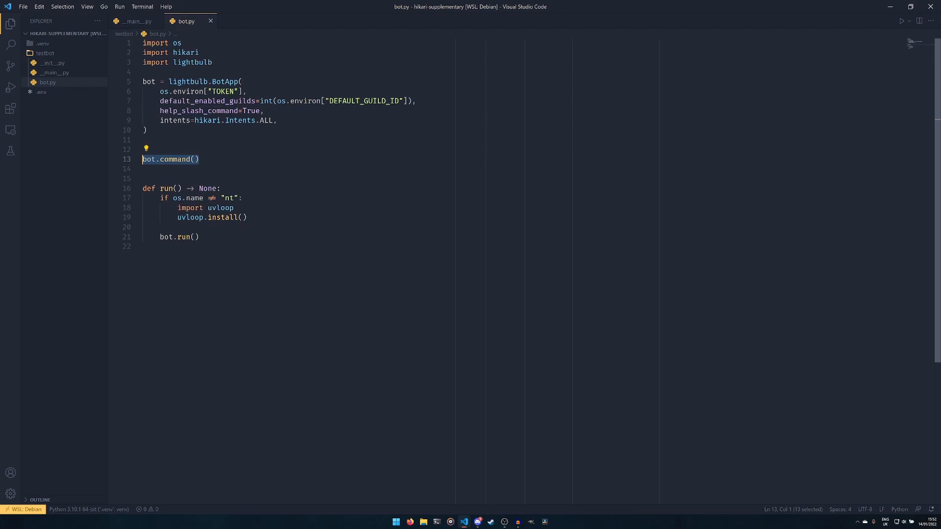
double_click(148, 159)
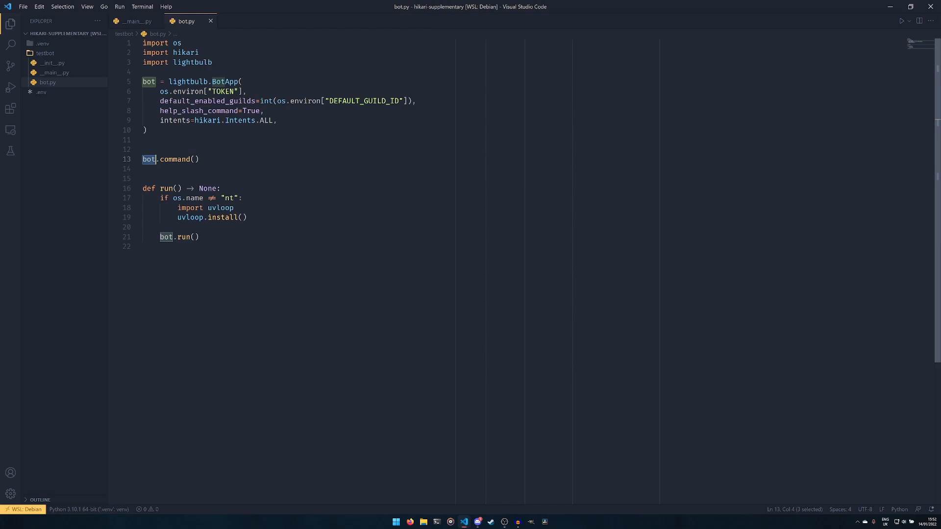
left_click(197, 159)
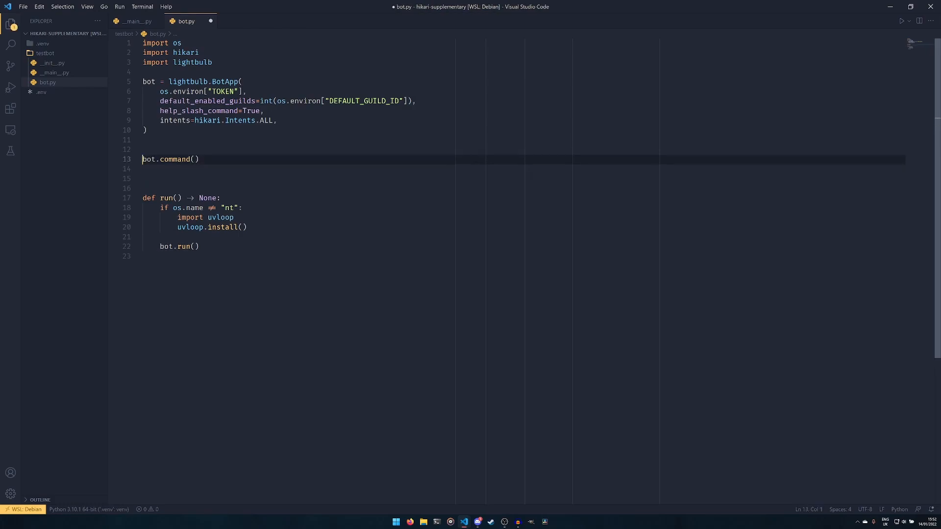
type("@")
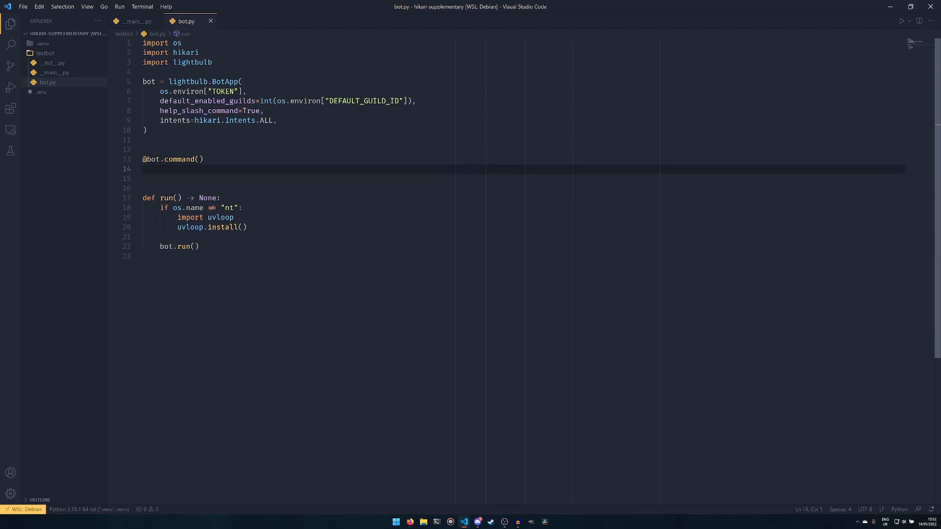
type("@")
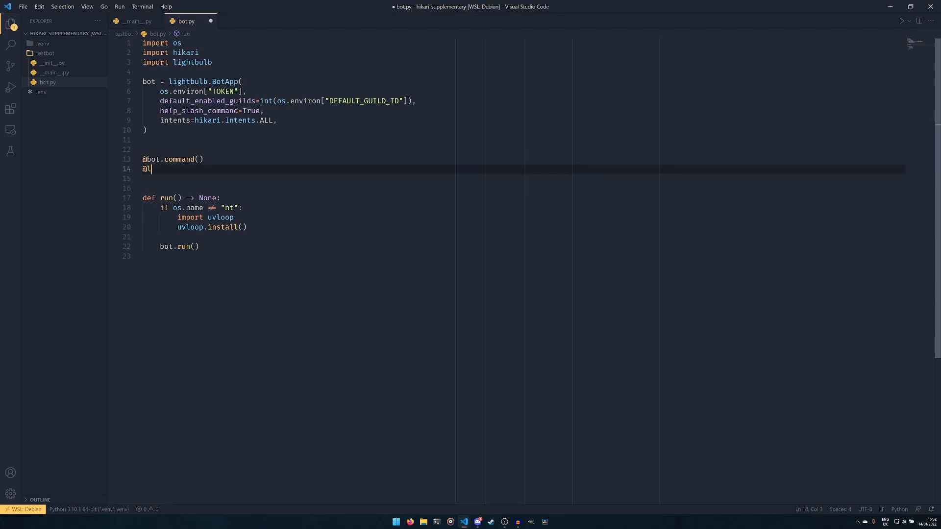
type("lightbulb.command(")
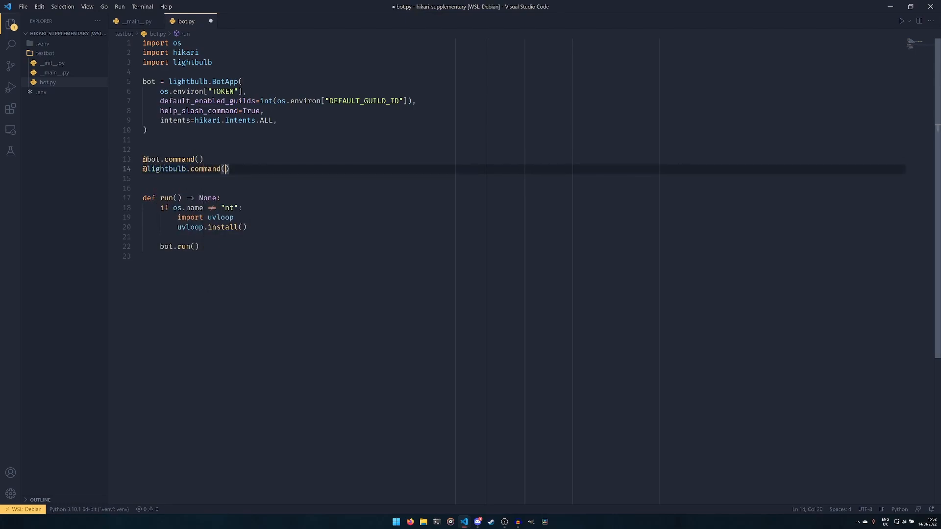
type("\"say\",")
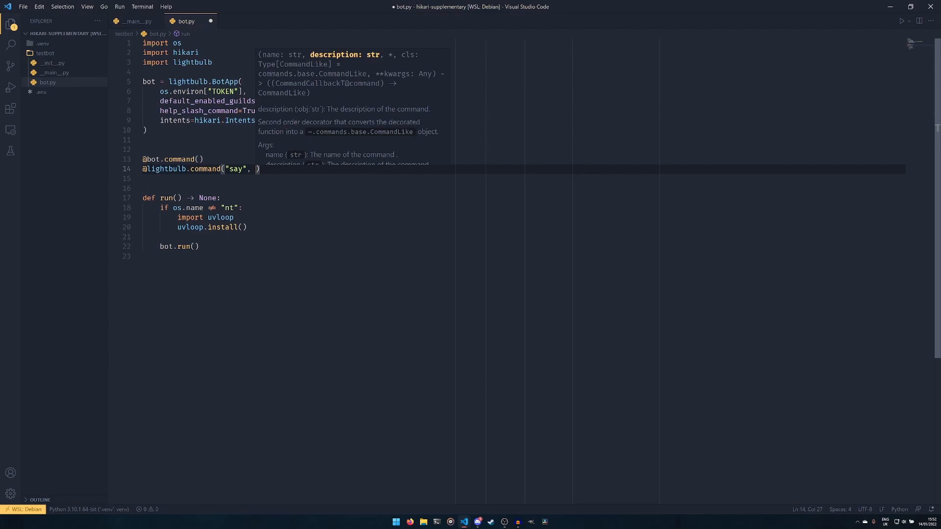
type("\"Make the bot say something.")
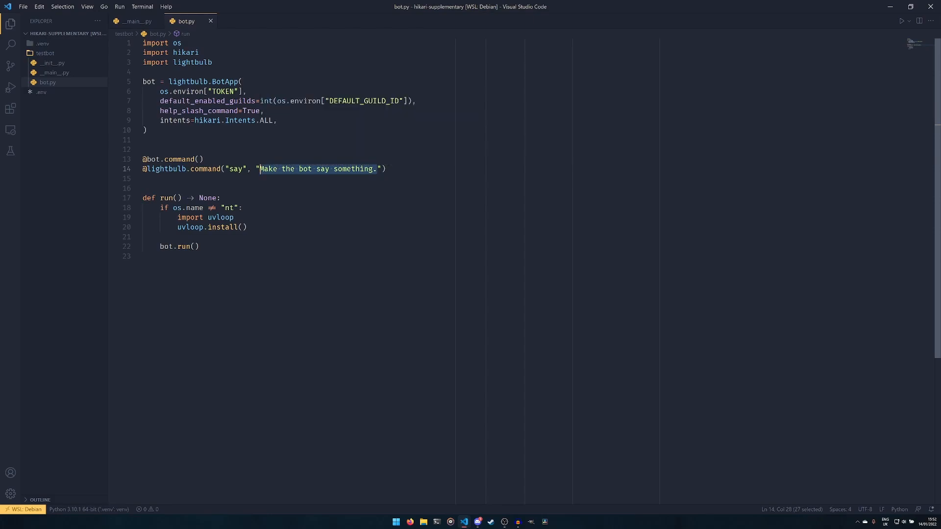
left_click(205, 169)
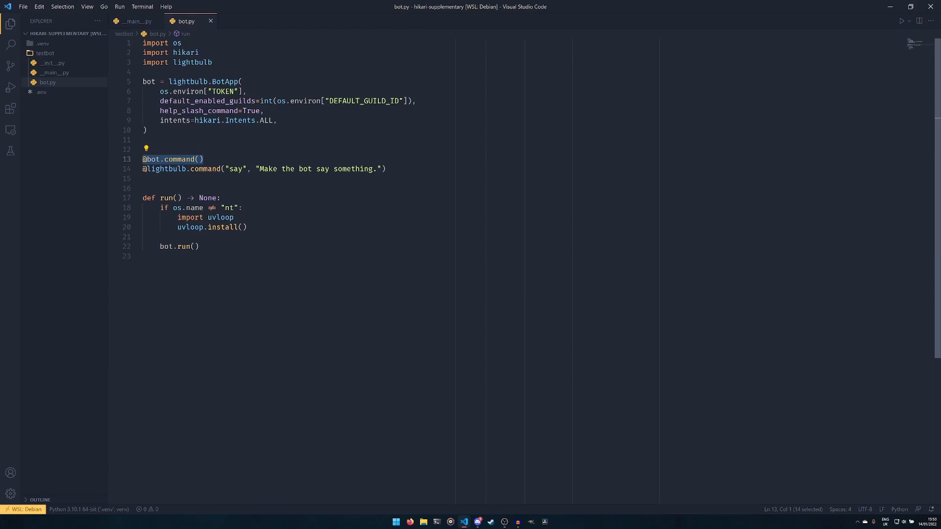
left_click(385, 168)
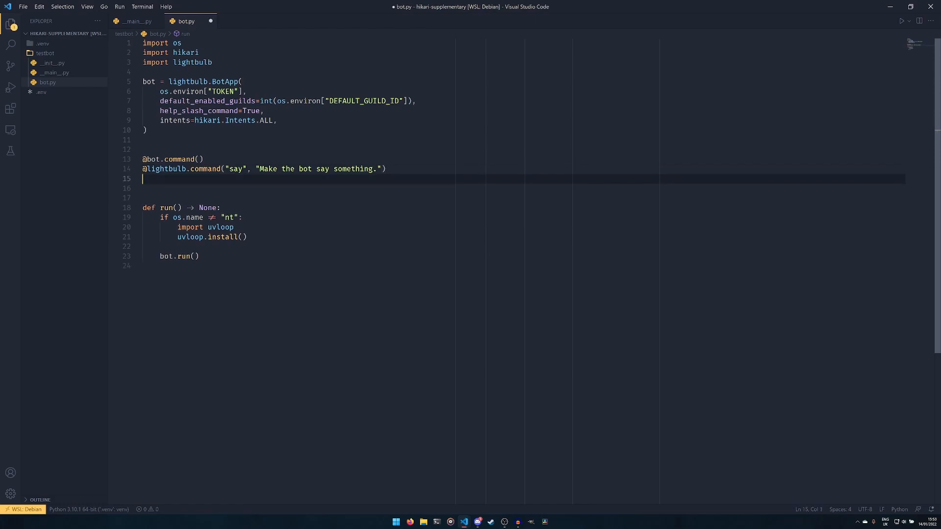
type("@lightbulb.implements(")
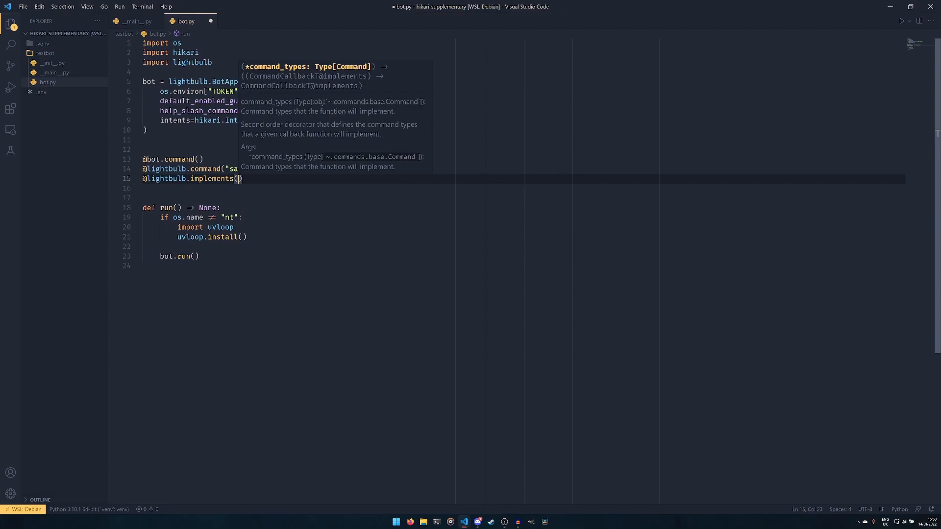
type("lightbulb")
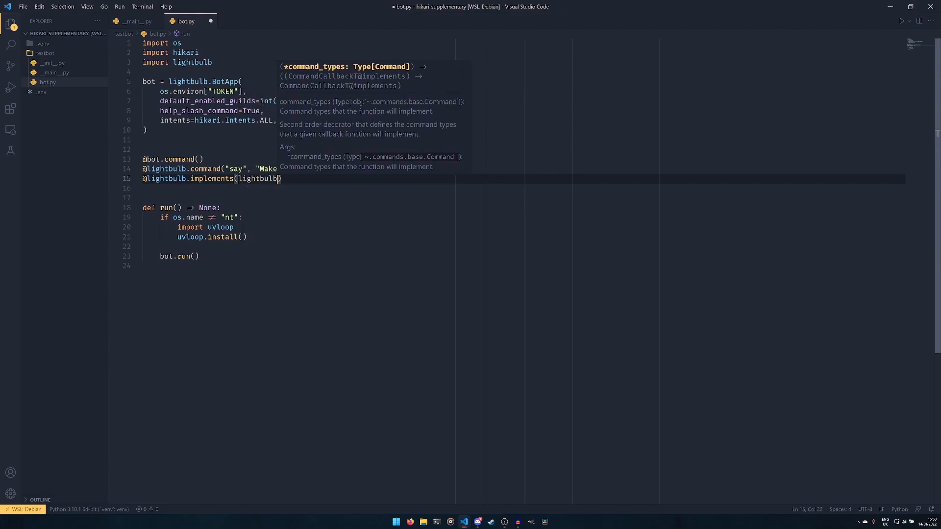
type("PrefixCommand, l")
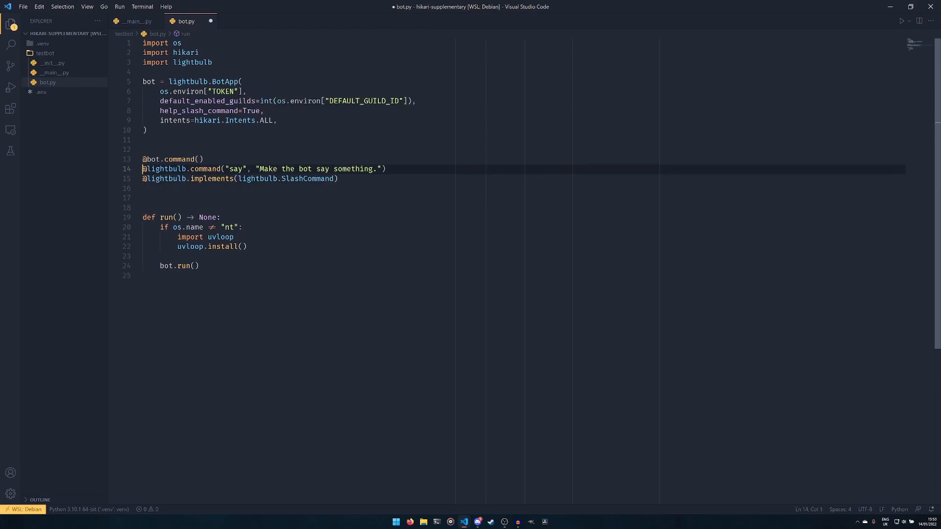
key("Enter")
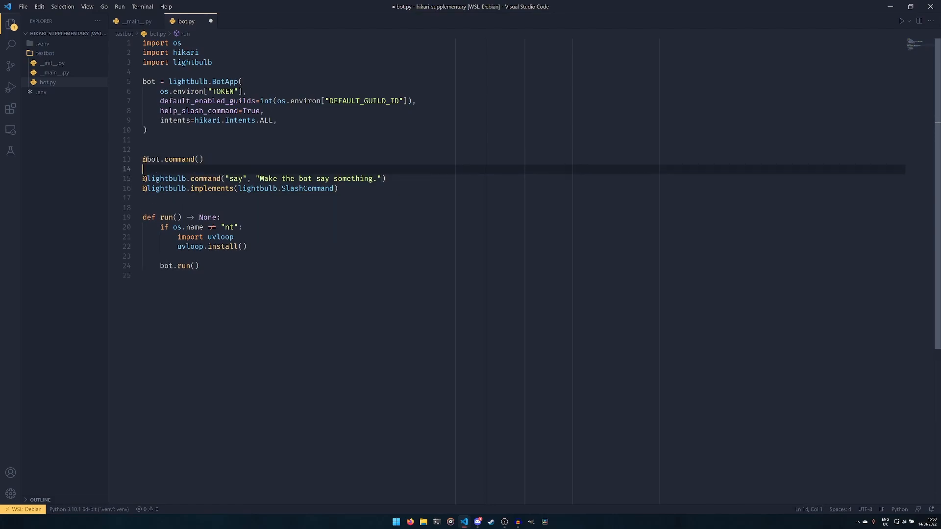
type("@lightbulb.option")
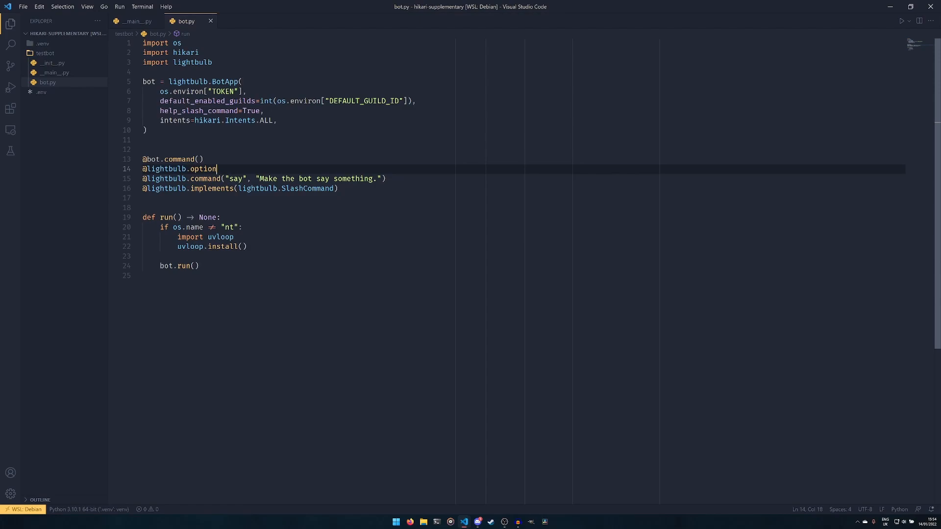
type("()")
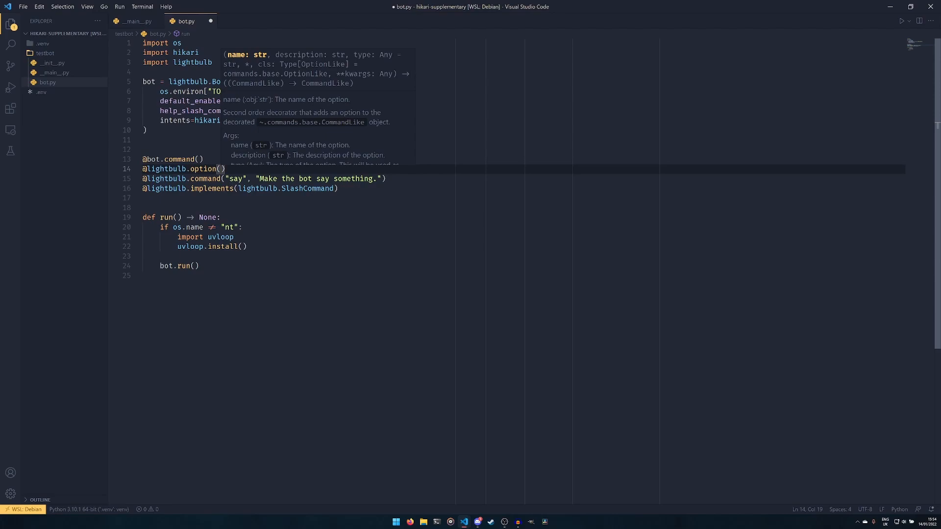
type("\"")
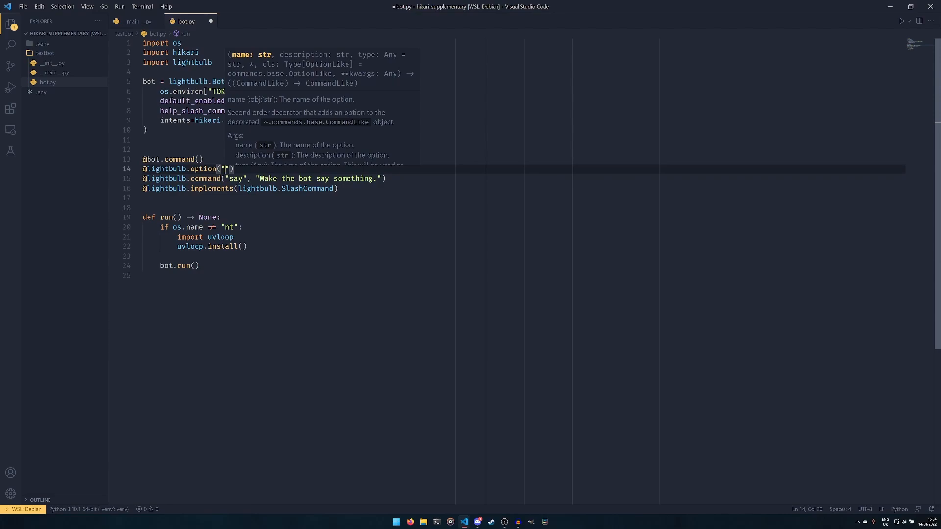
type("text\",")
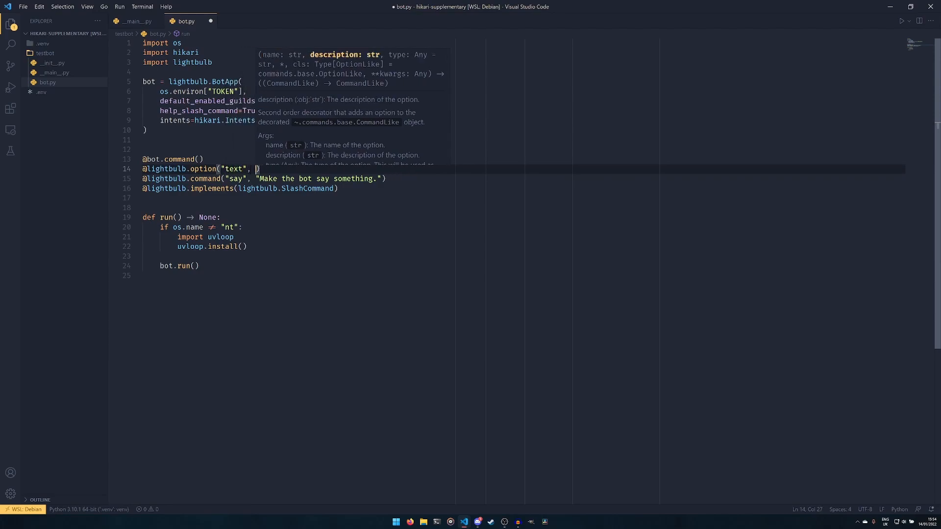
type("\"The thing to say.")
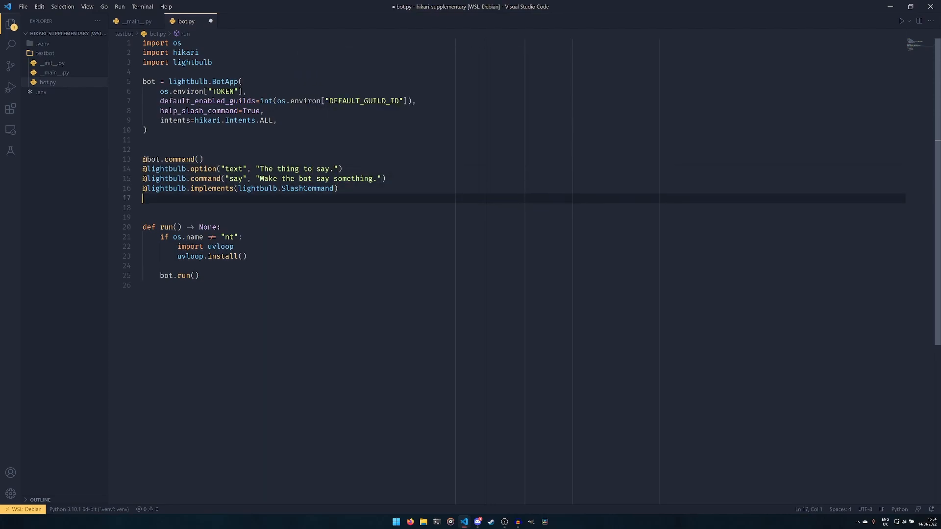
Define async def cmd_say(ctx: lightbulb.SlashContext) -> None below the decorators
type("async def cm")
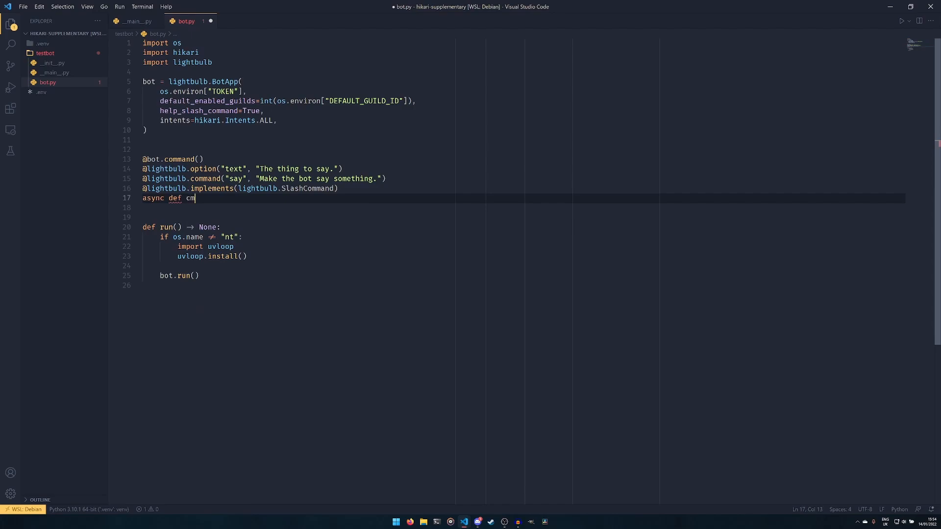
type("d_say()")
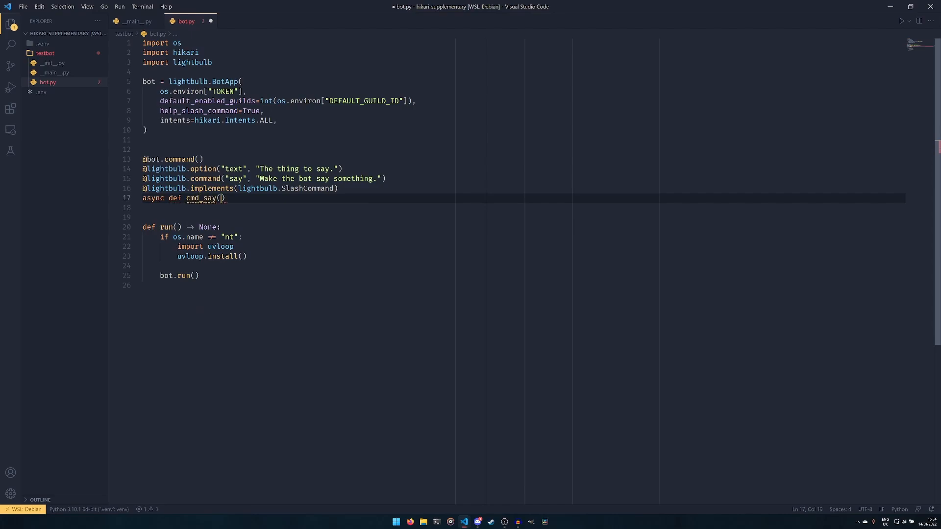
type("ctx:")
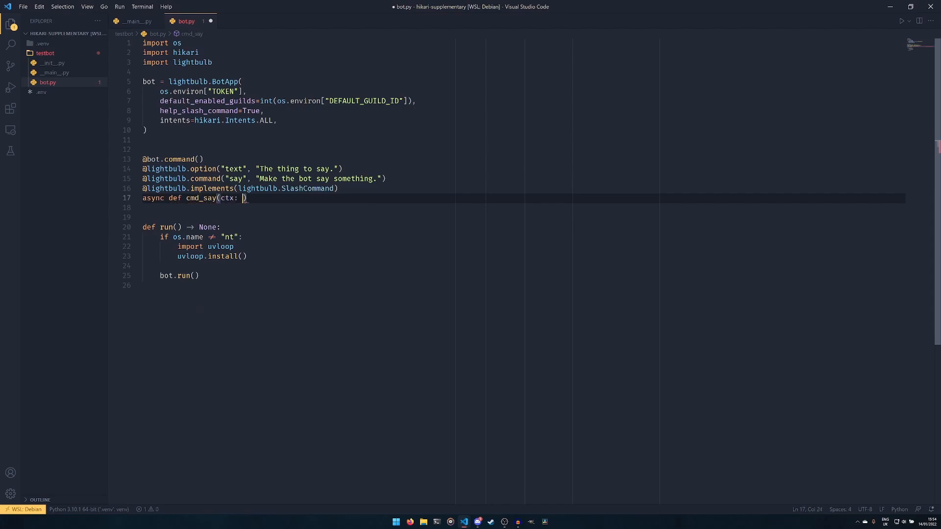
type("lightbulb.")
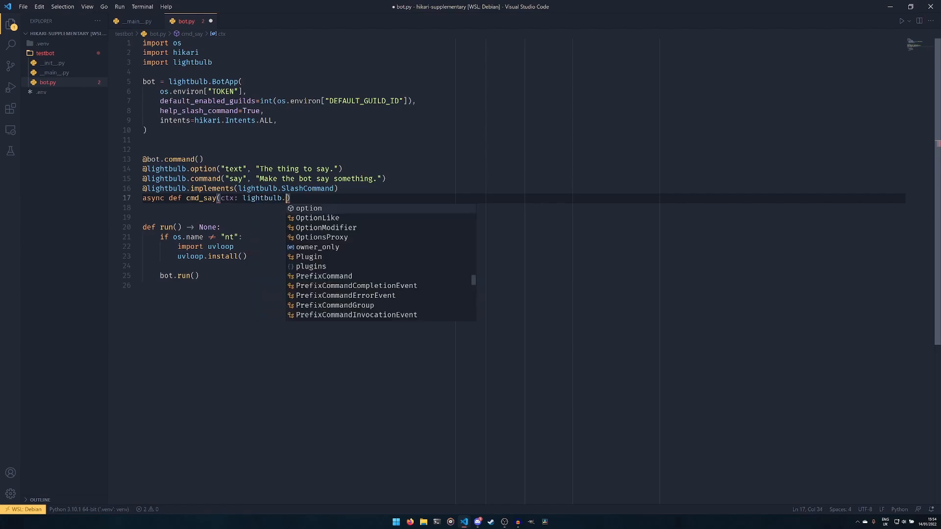
type("SlashContext")
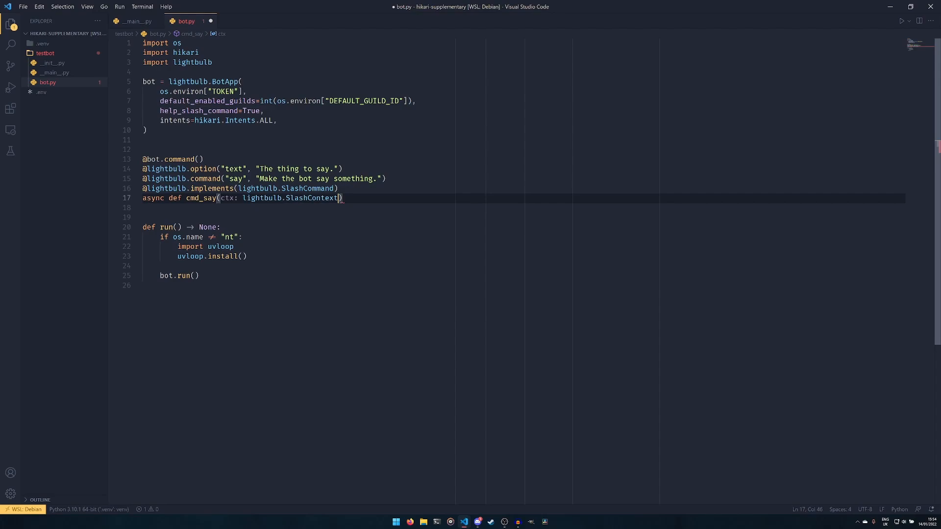
key("Right")
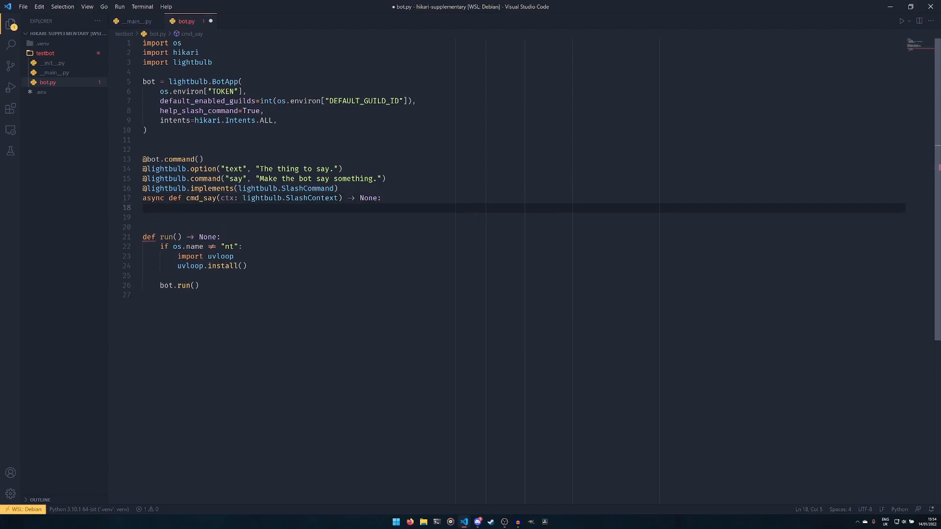
Make cmd_say await ctx.respond(ctx.options.text) and save bot.py
type("await ctx.respond(")
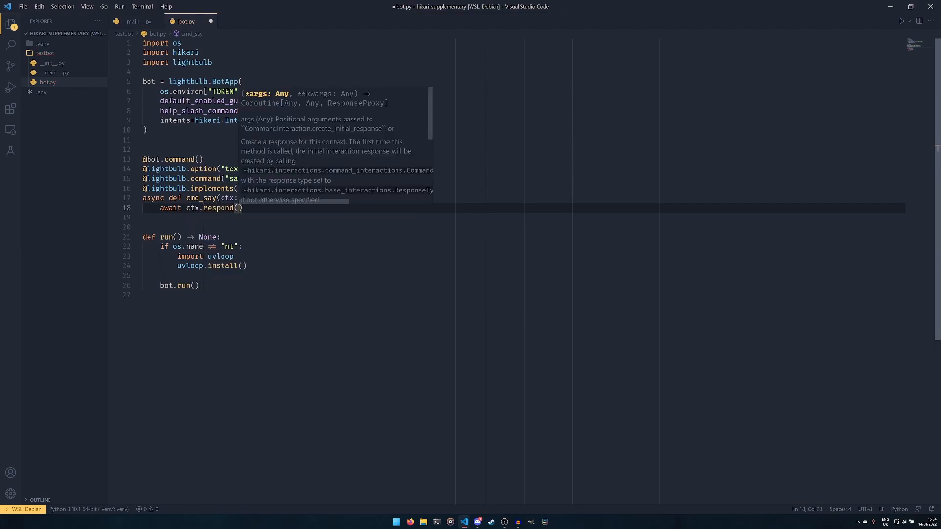
type("ctx.options.tye")
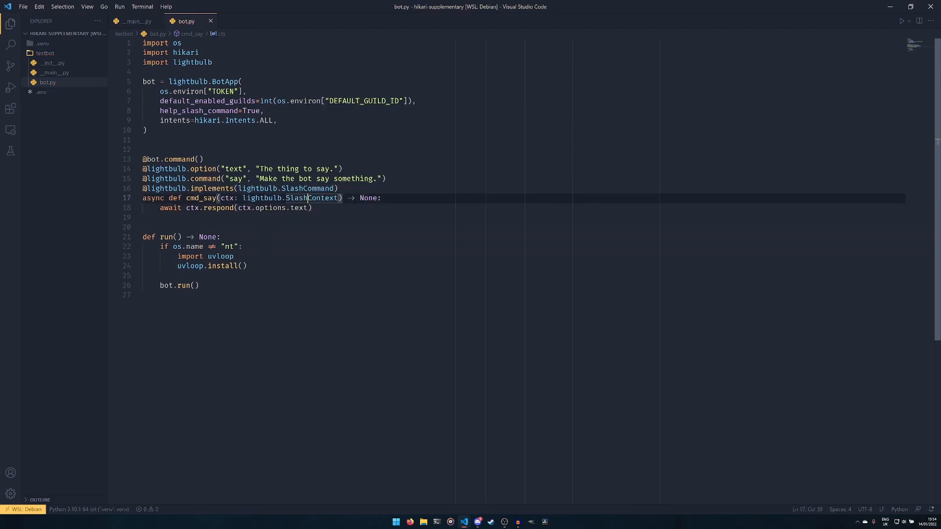
left_click_drag(220, 198, 338, 198)
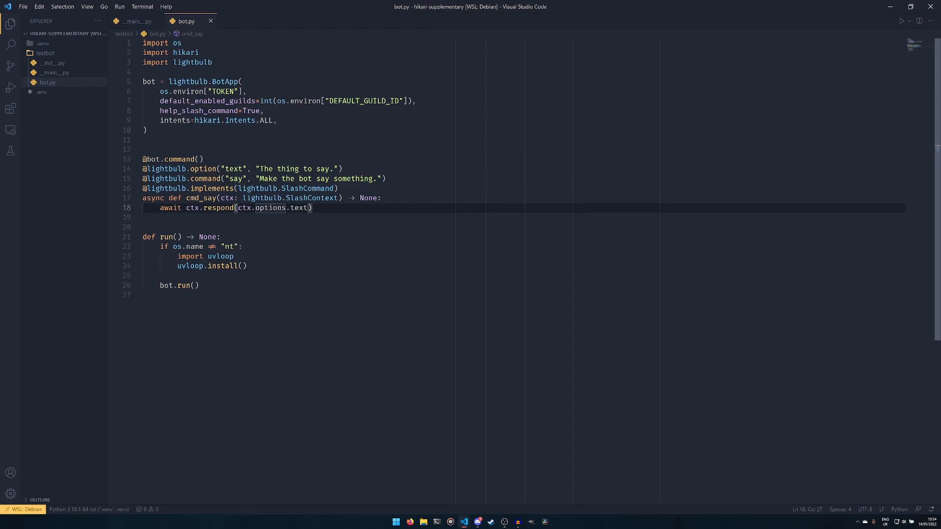
double_click(271, 208)
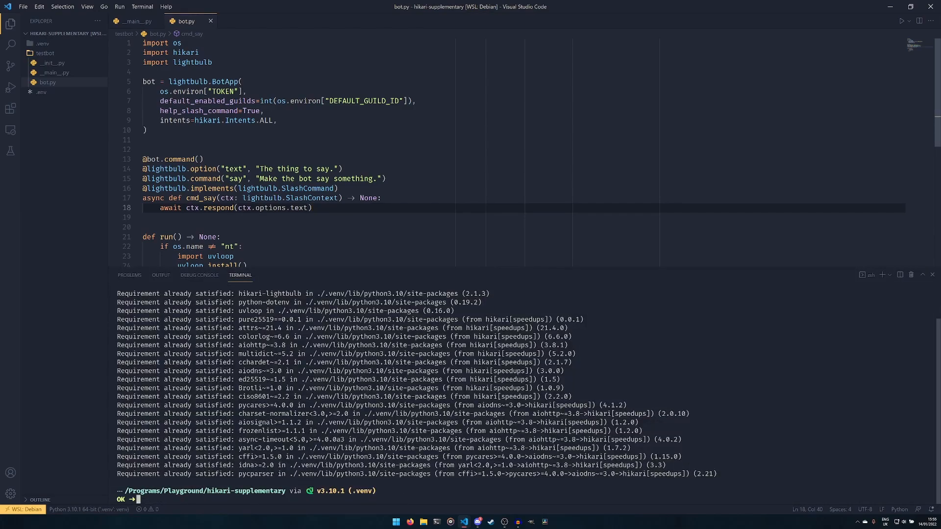
Start the bot from the terminal with python -m testbot
type("python -m test")
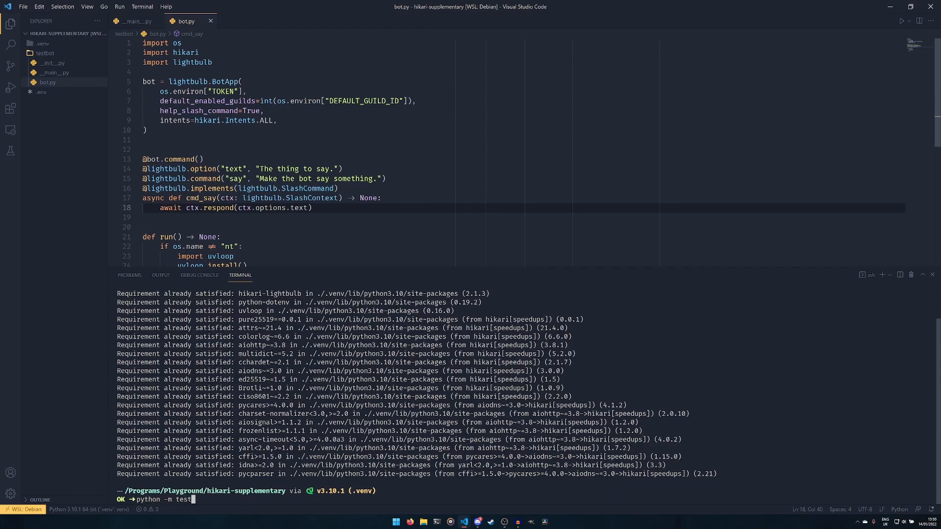
type("bot")
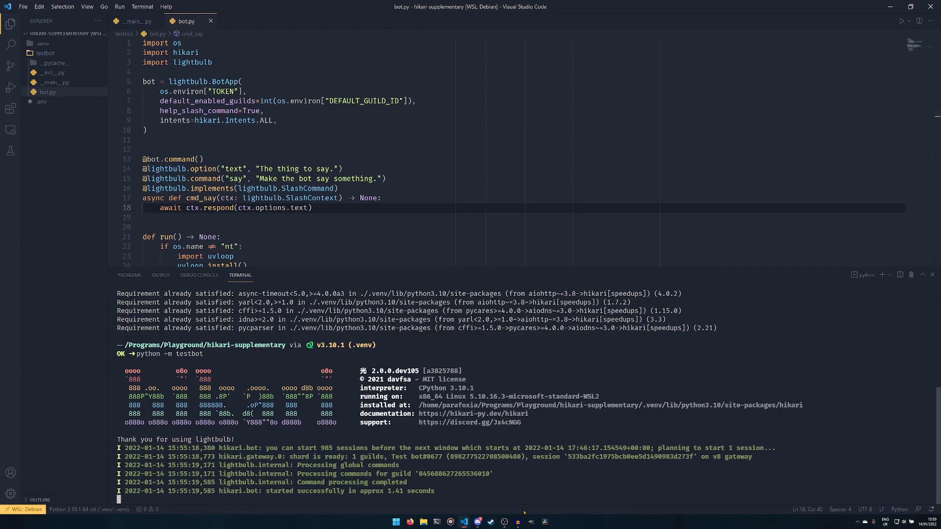
In Discord's #videos channel, run /say with 'This is a test for the video!' and check the bot's reply
left_click(478, 521)
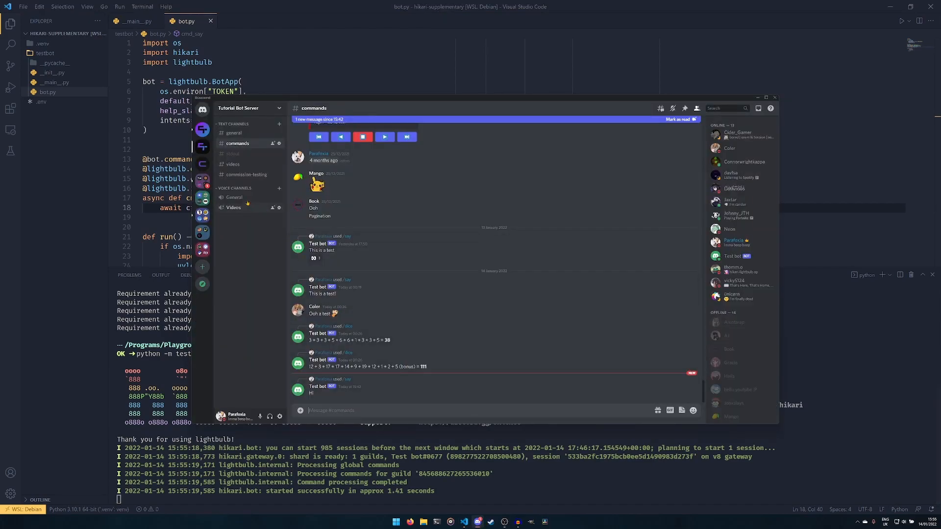
left_click(233, 165)
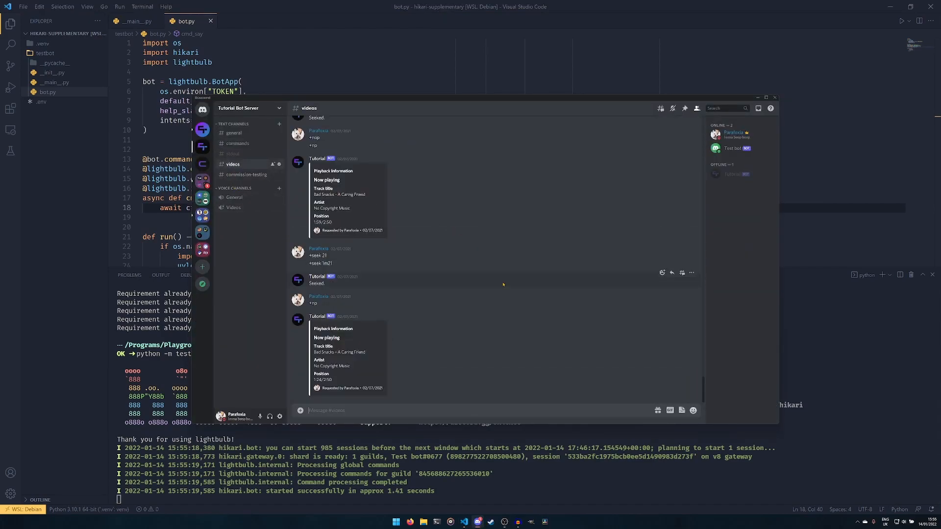
type("/say text:")
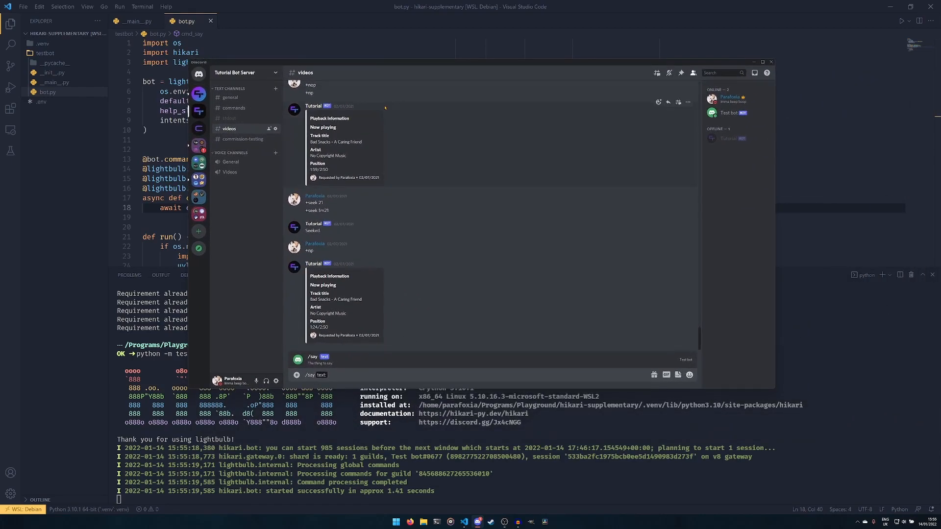
type("This is a test for")
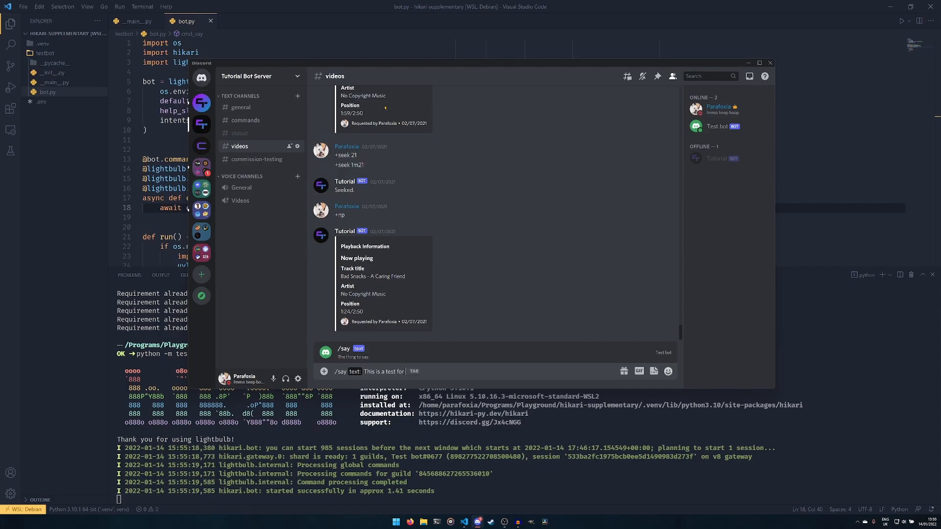
key("Enter")
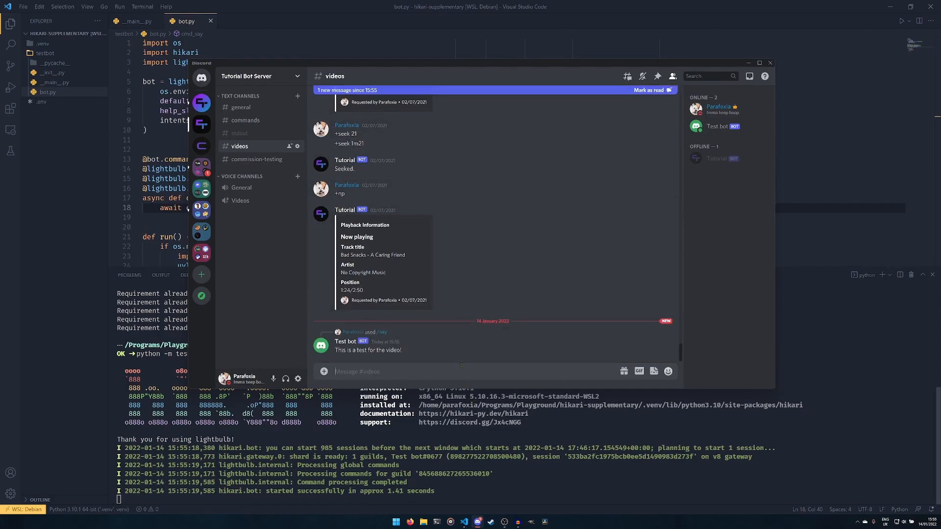
left_click_drag(336, 350, 401, 350)
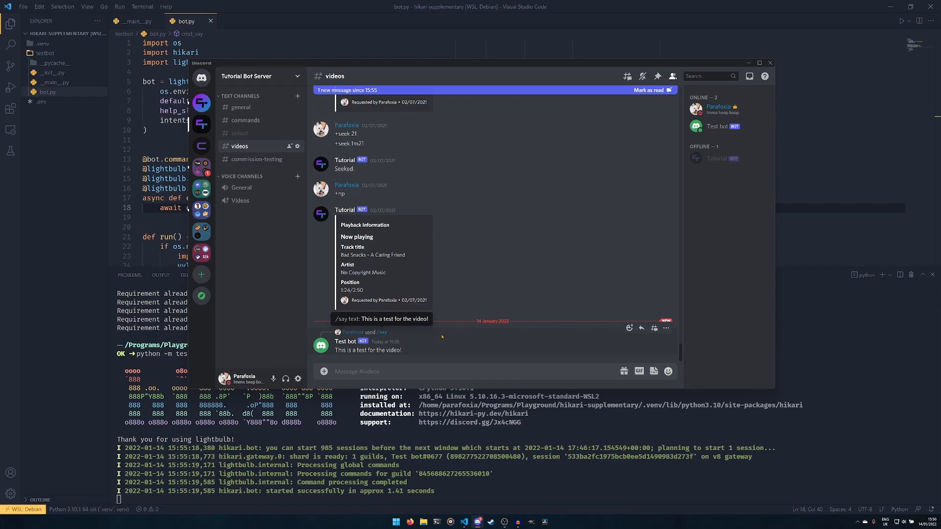
mouse_move(555, 426)
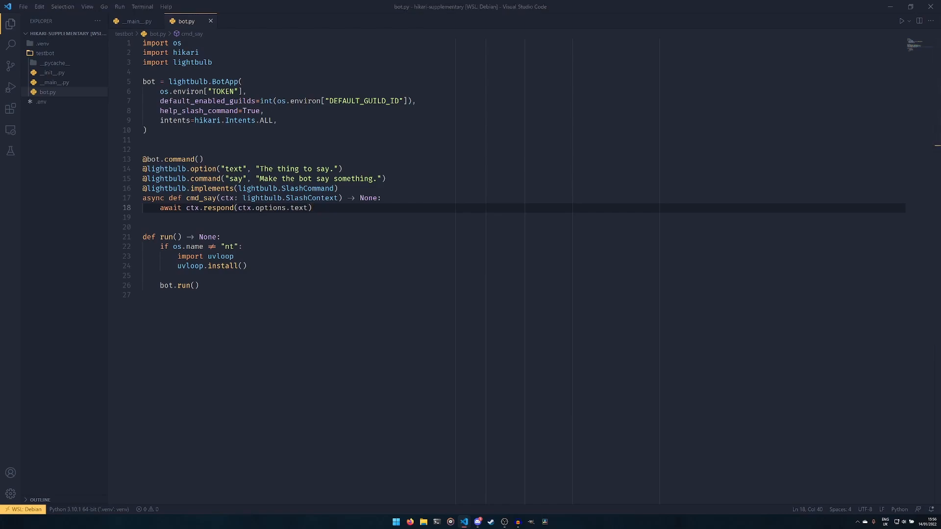
left_click(243, 227)
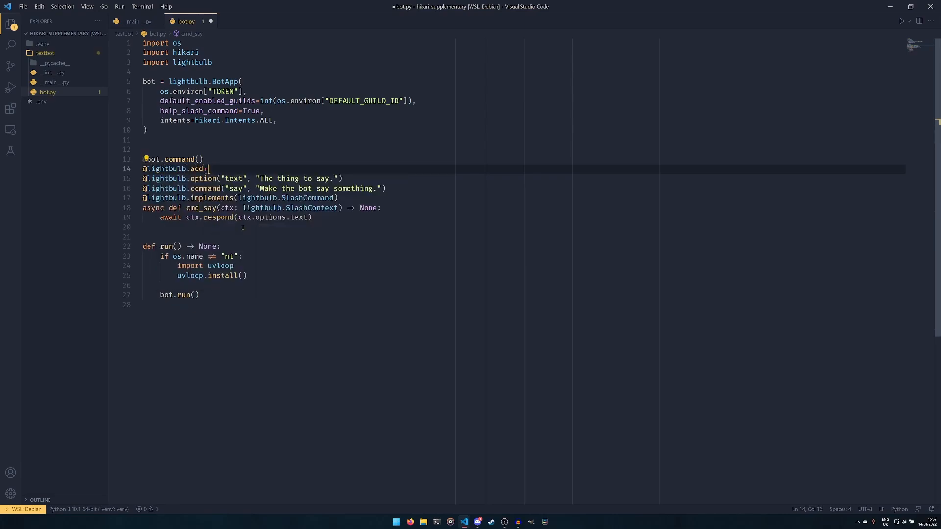
type("_checks()")
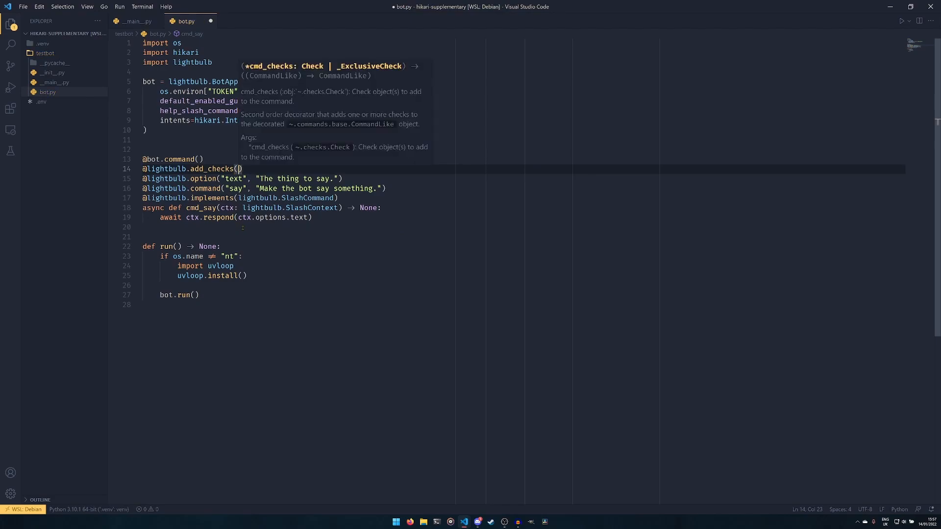
type("lightbulb.")
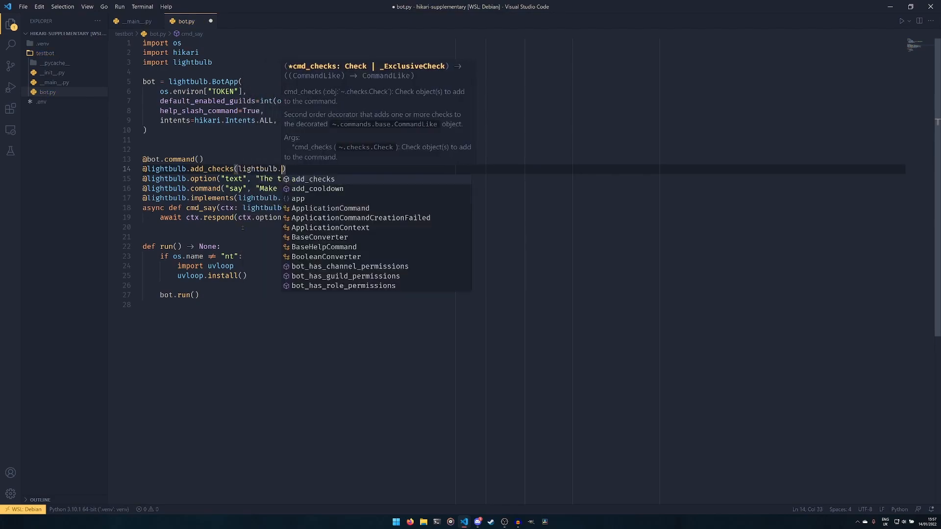
type("owner_only")
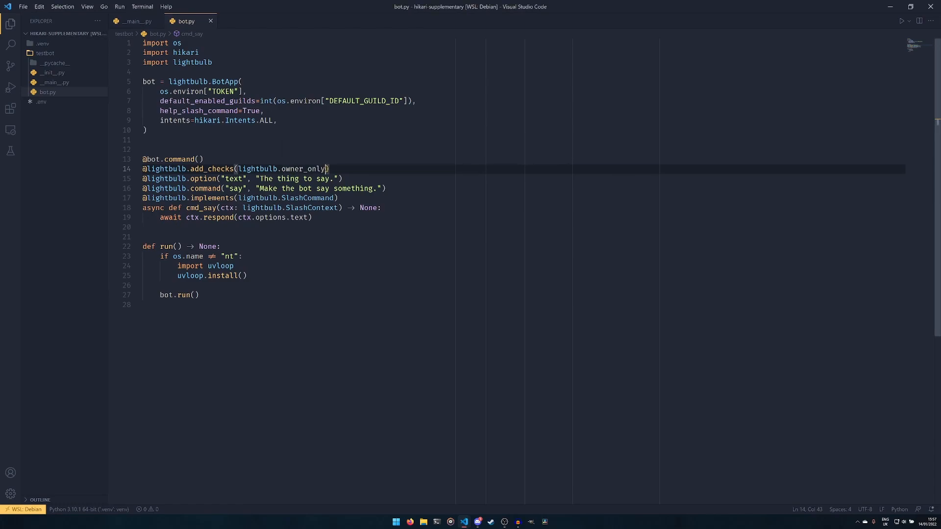
type(", lightbulb.has_roles(881303382080491540)")
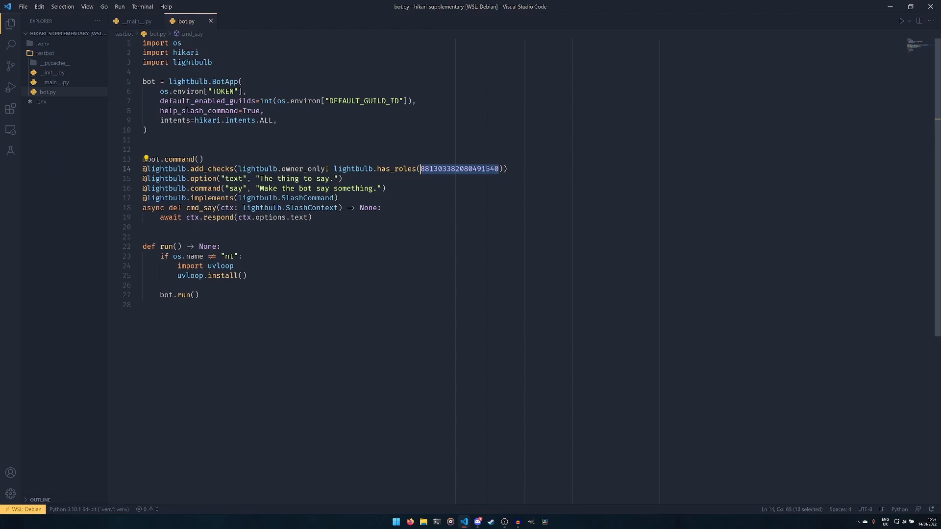
left_click(378, 169)
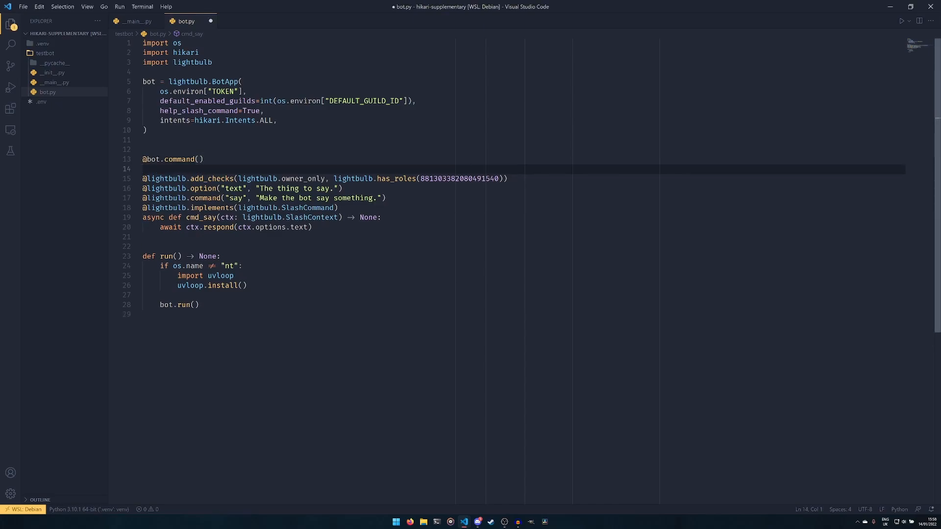
type("@ligh")
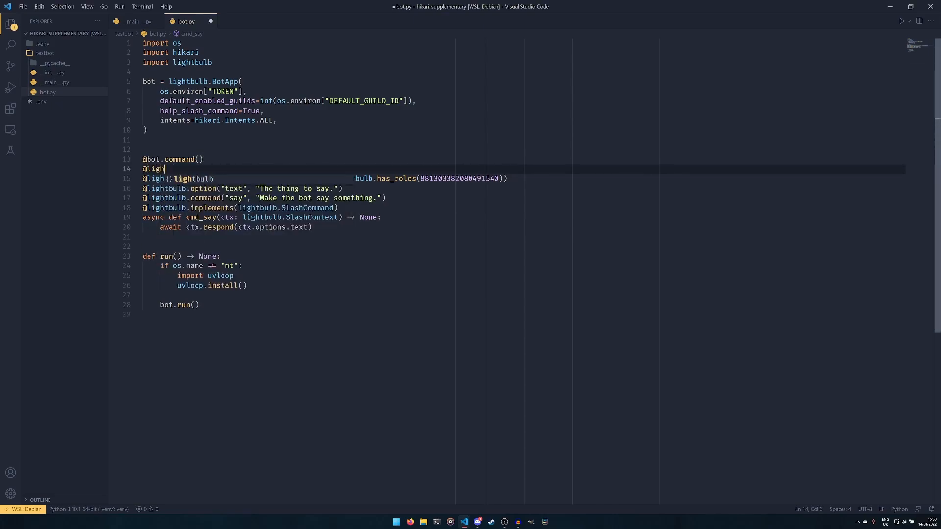
type("tbulb.add_cooldown(")
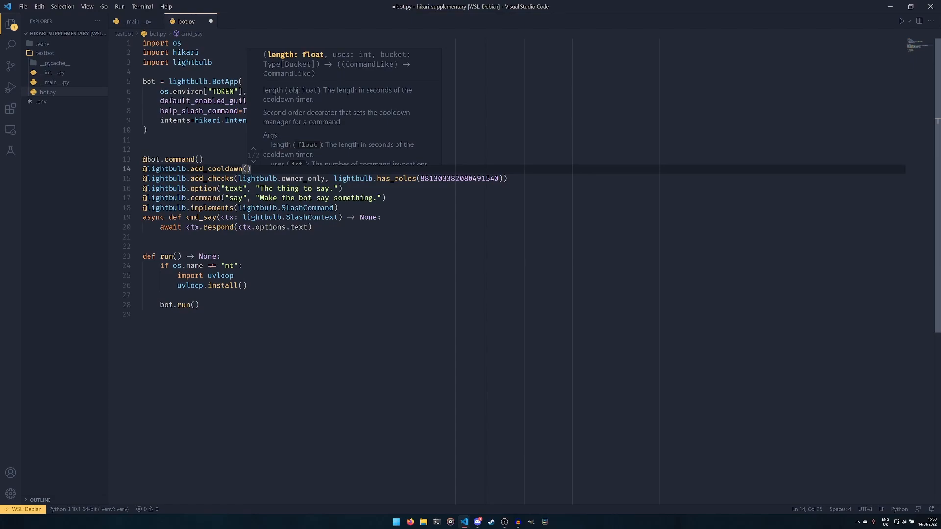
type("15.0")
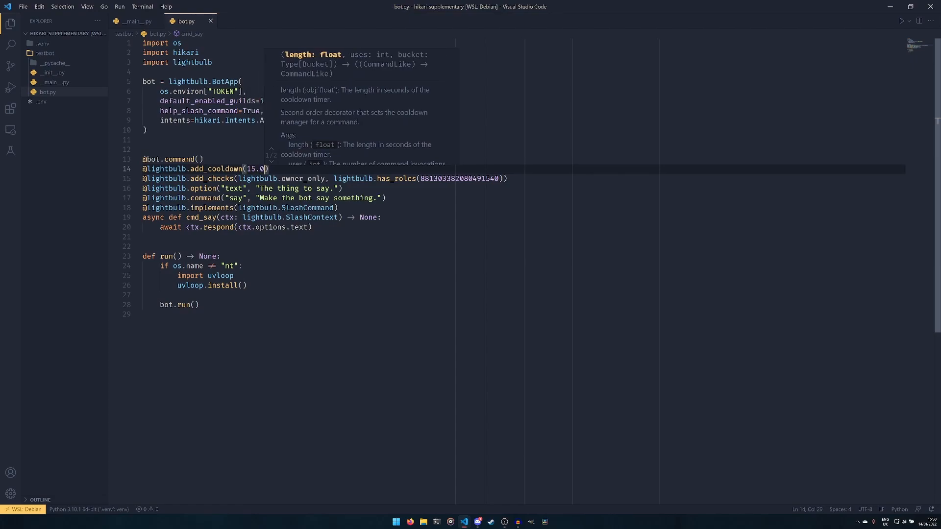
type(",")
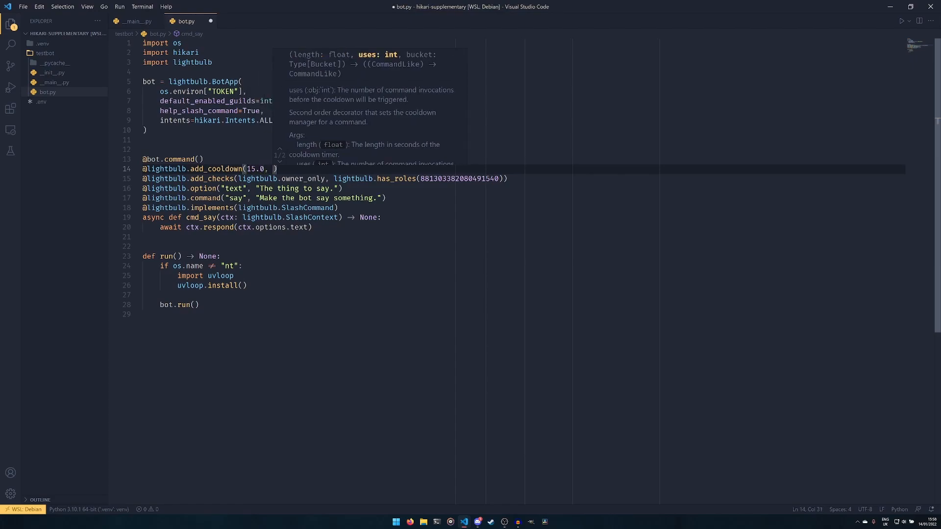
type("1")
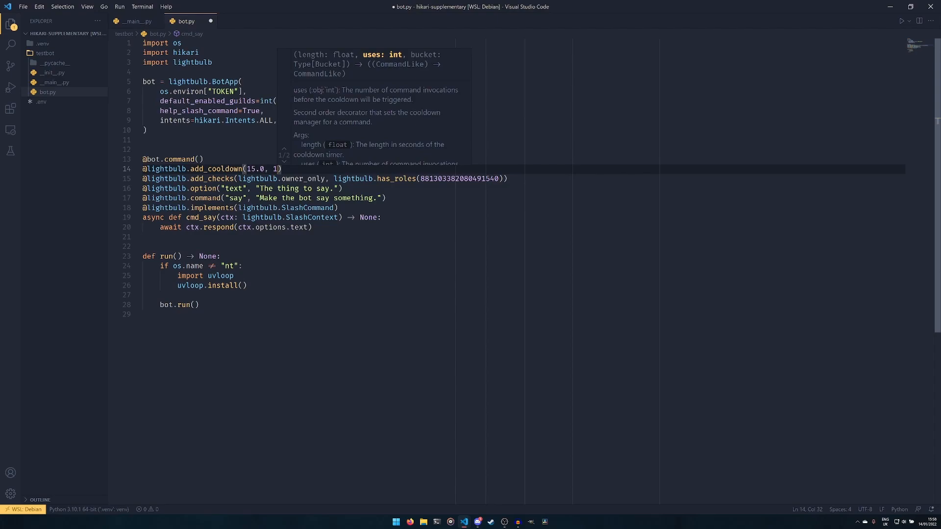
type("\", \"")
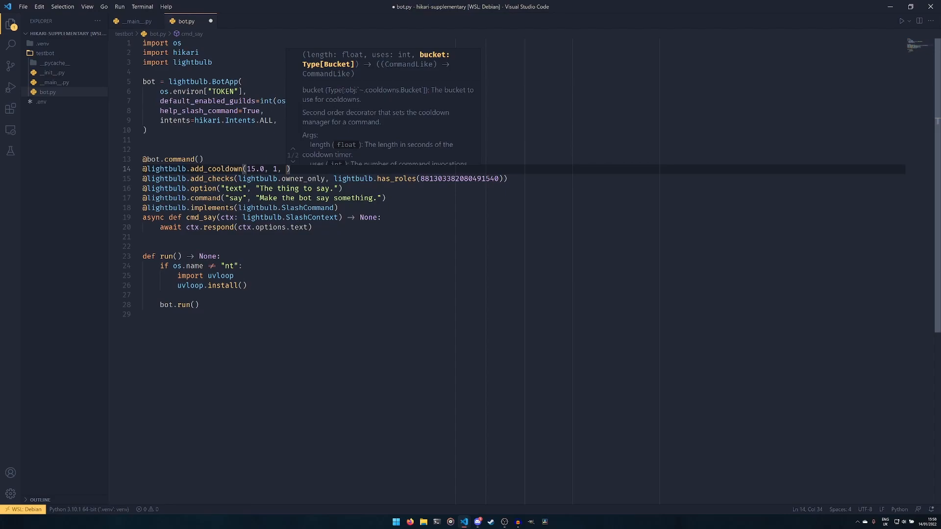
type("lightbulb.UserBucket")
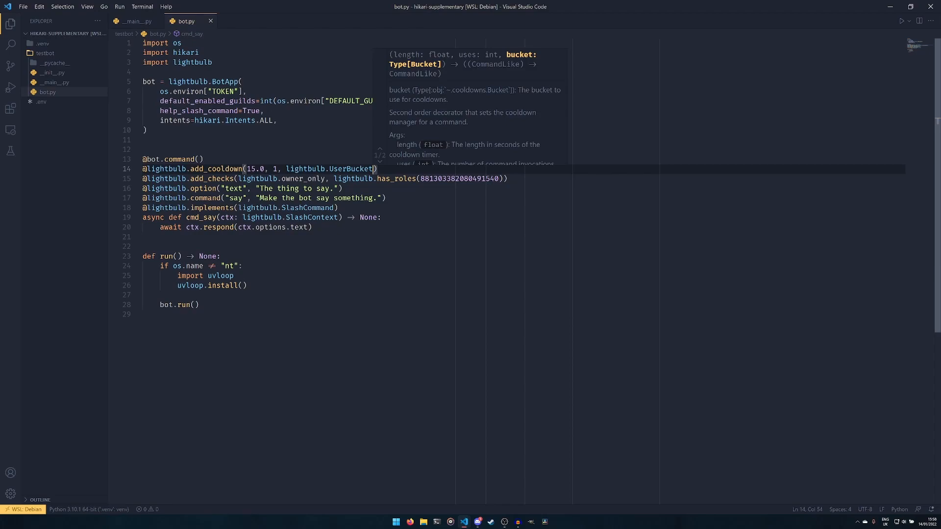
Change the cooldown bucket to lightbulb.GuildBucket, restart the bot and return to Discord
double_click(351, 169)
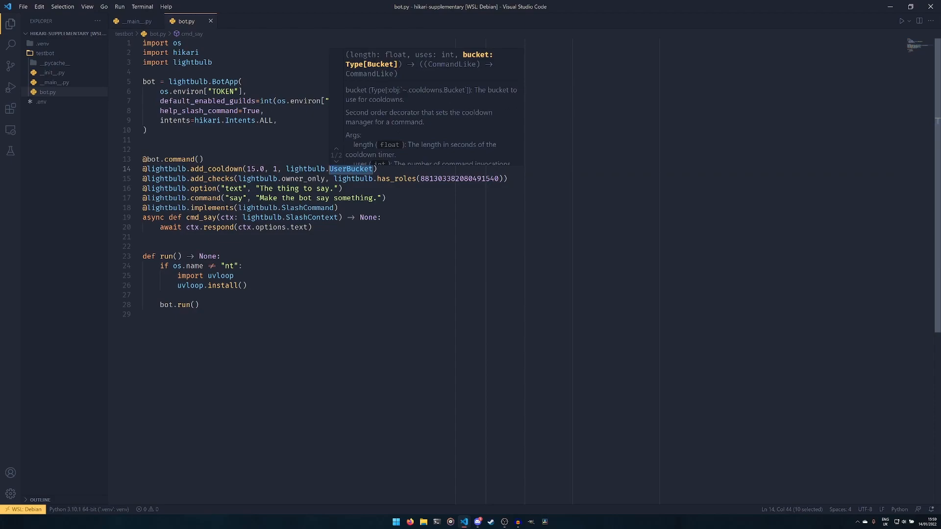
type("GuildBucket")
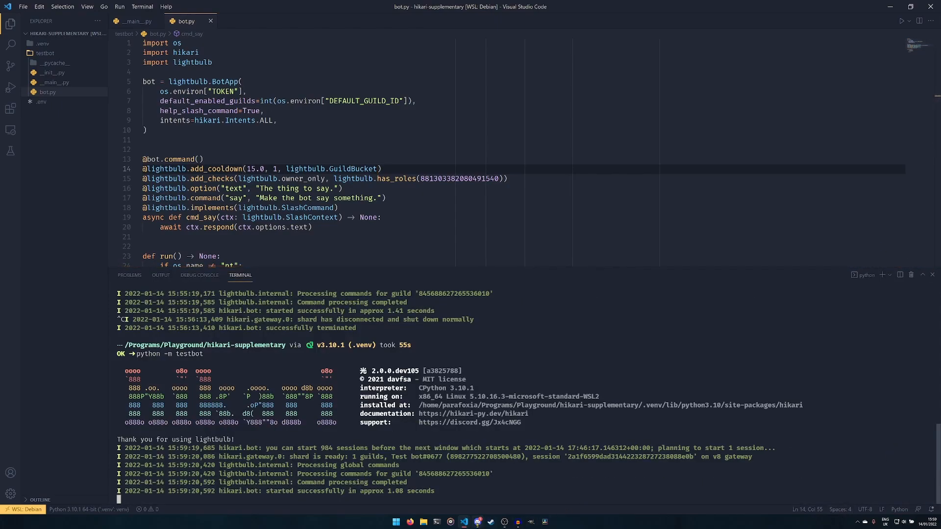
left_click(479, 522)
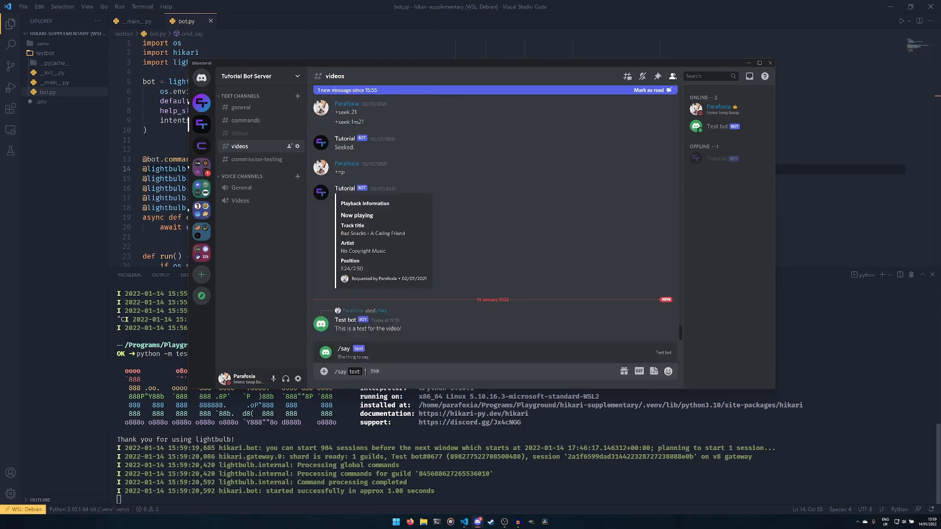
Run /say 'This is a test!', then /say again and note 'The application did not respond' from the cooldown
type("This is")
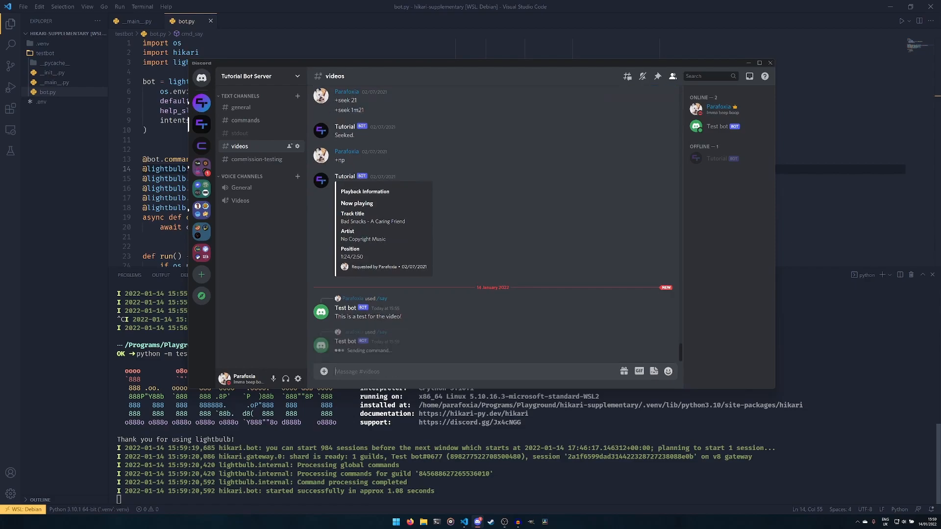
type("/say")
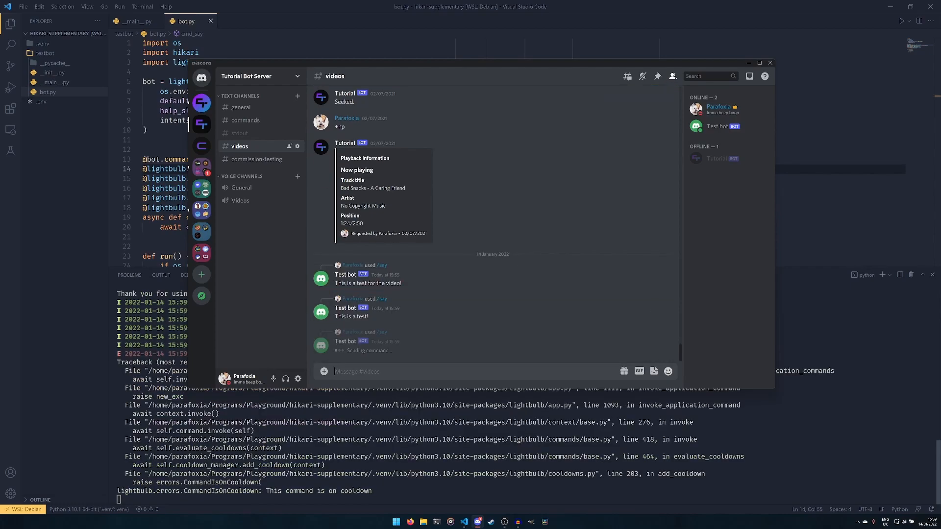
mouse_move(426, 340)
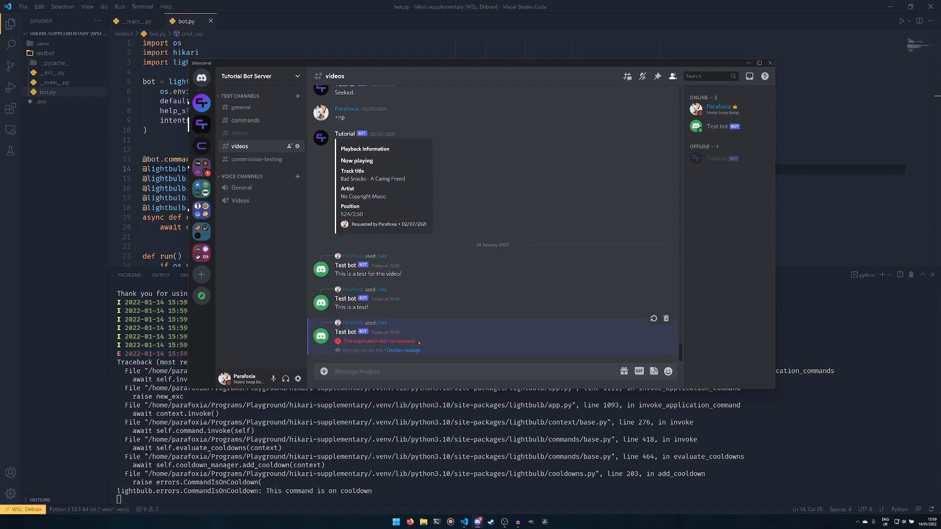
left_click_drag(382, 341, 416, 341)
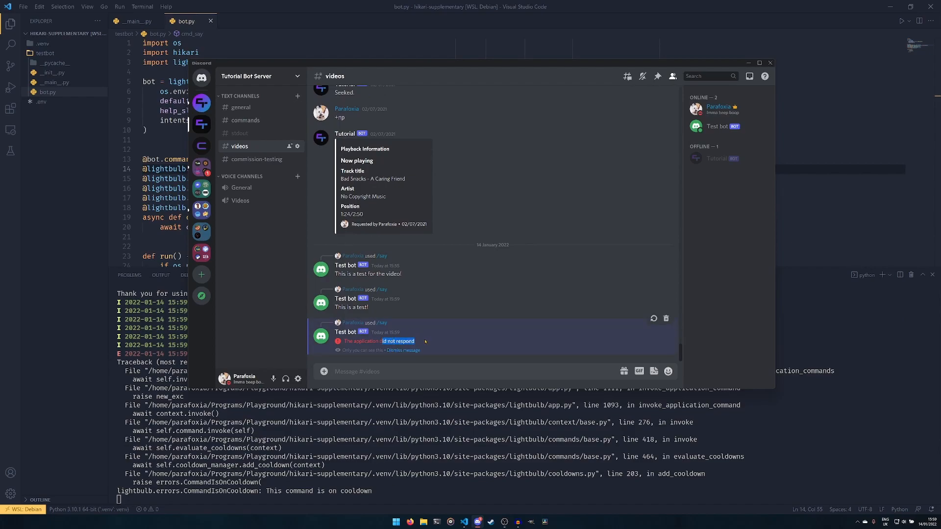
mouse_move(435, 340)
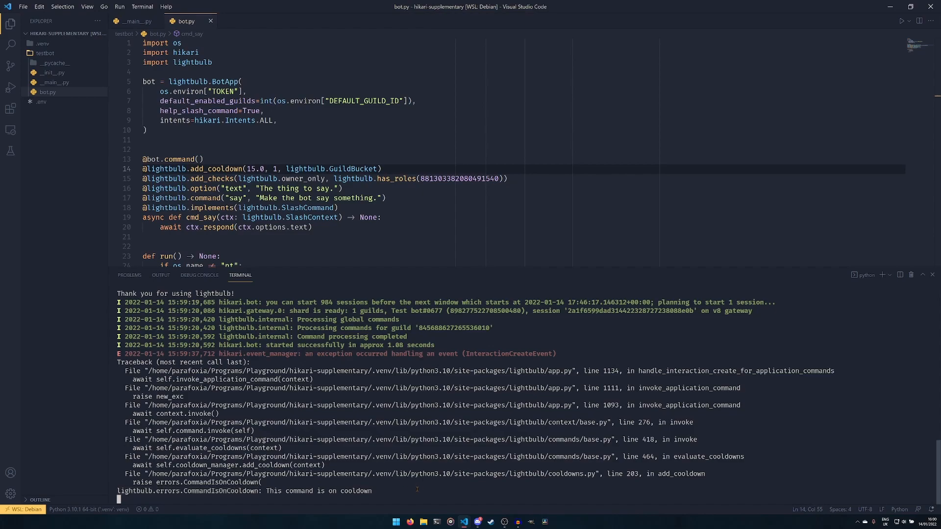
mouse_move(427, 448)
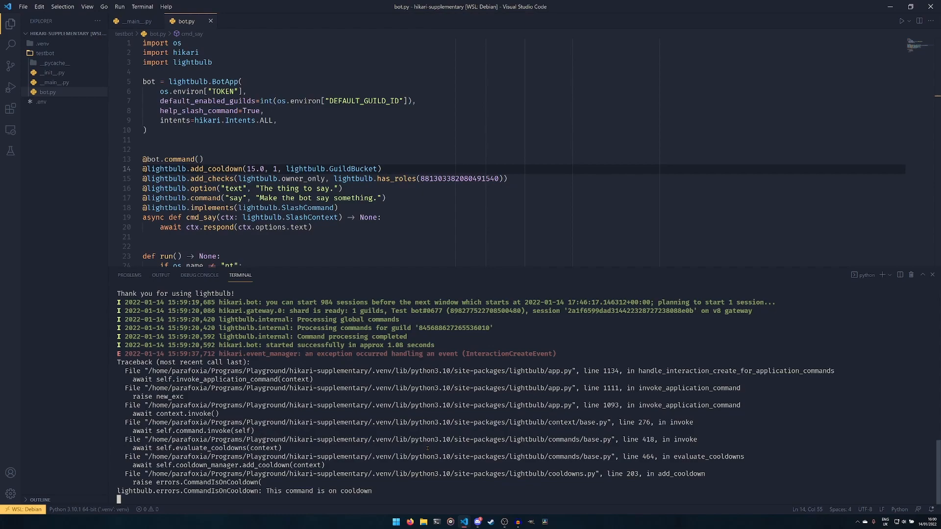
Hide the terminal panel so bot.py's finished say command shows in full
key("ctrl+c")
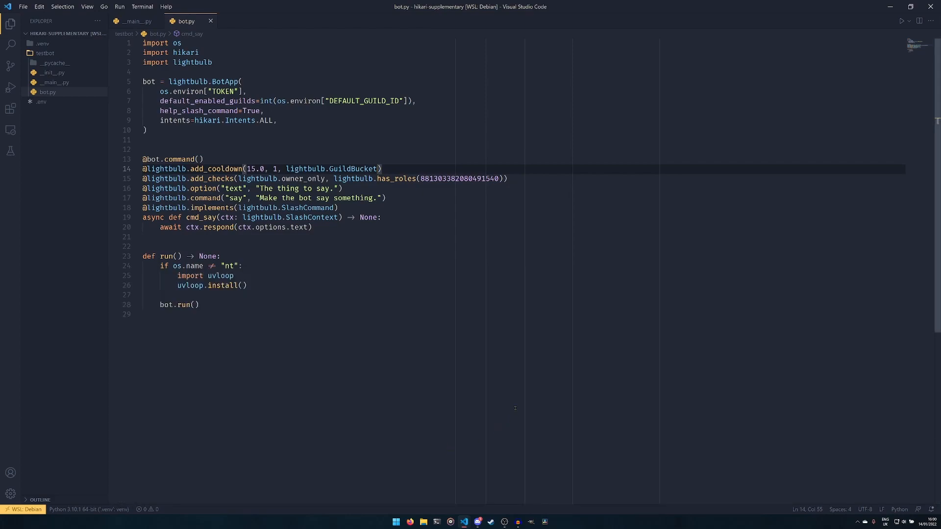
mouse_move(734, 475)
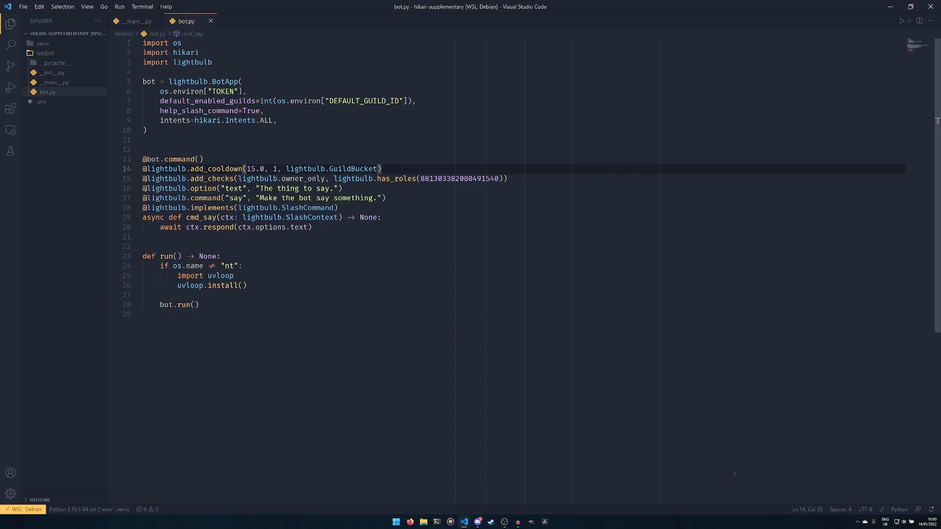